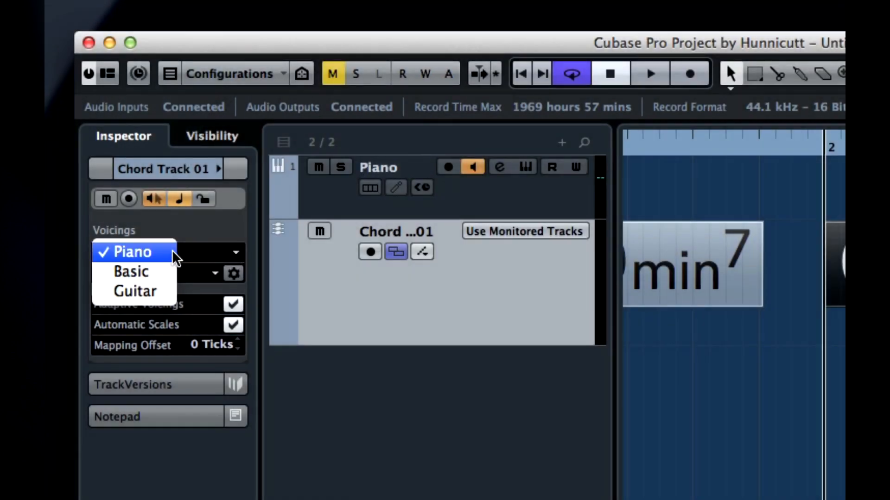
pyautogui.moveTo(145, 272)
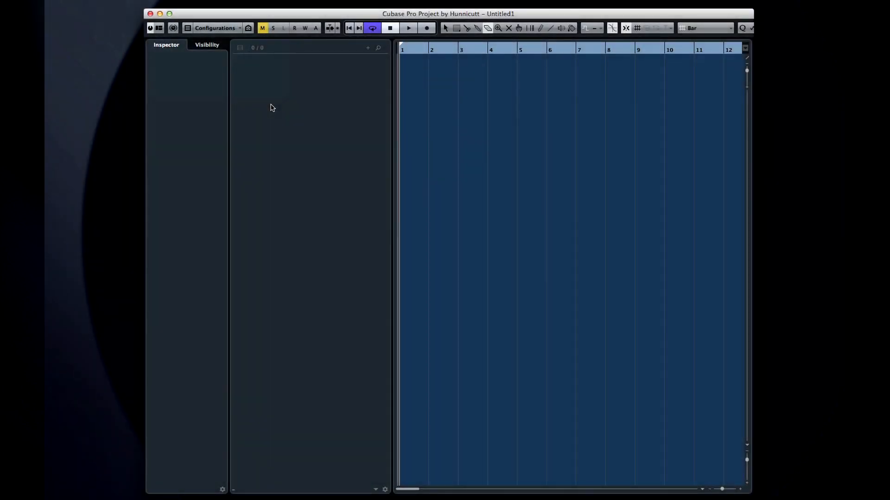
# Step: Add a Piano instrument track using HALion Sonic SE, plus a chord track below it
pyautogui.rightClick(270, 108)
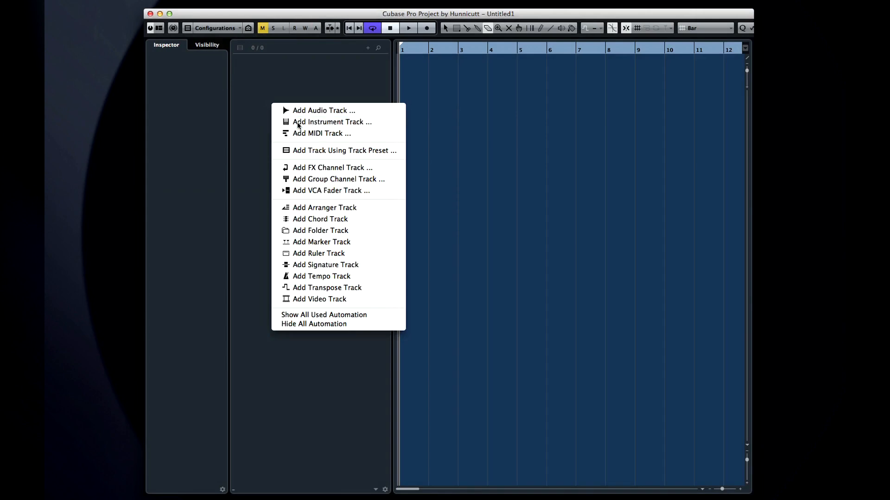
pyautogui.click(332, 122)
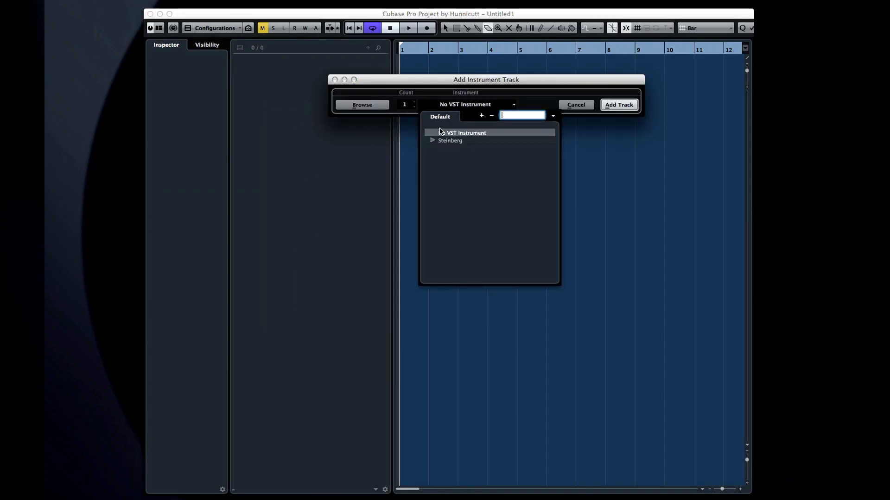
pyautogui.click(450, 140)
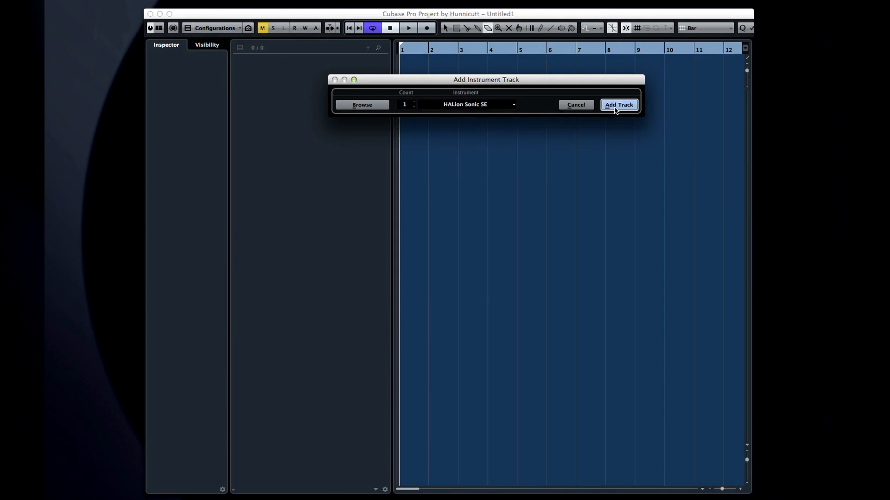
pyautogui.click(618, 105)
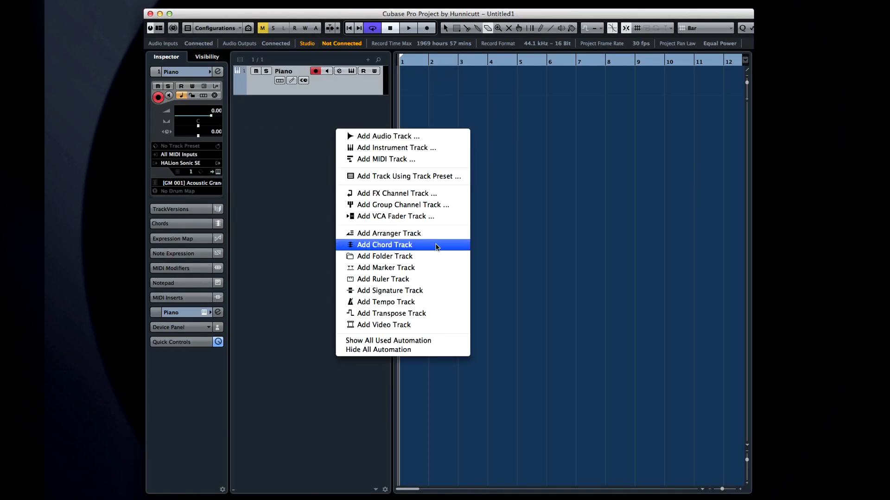
pyautogui.click(384, 245)
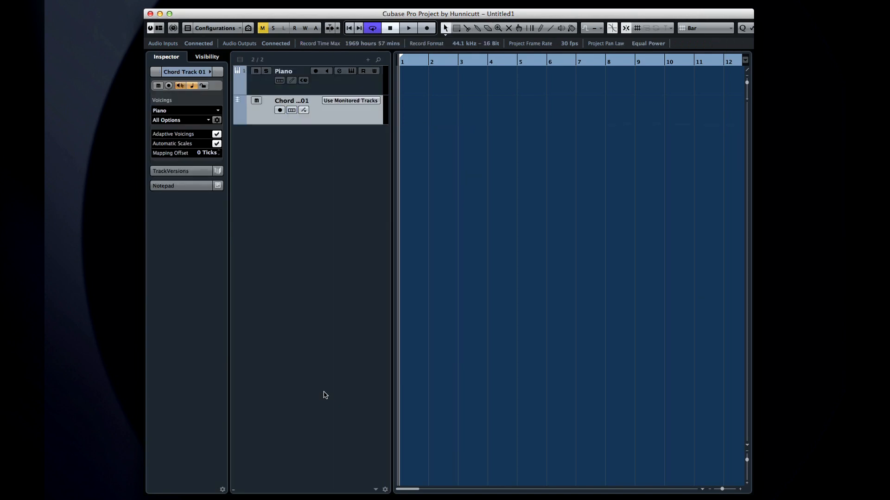
pyautogui.moveTo(542, 31)
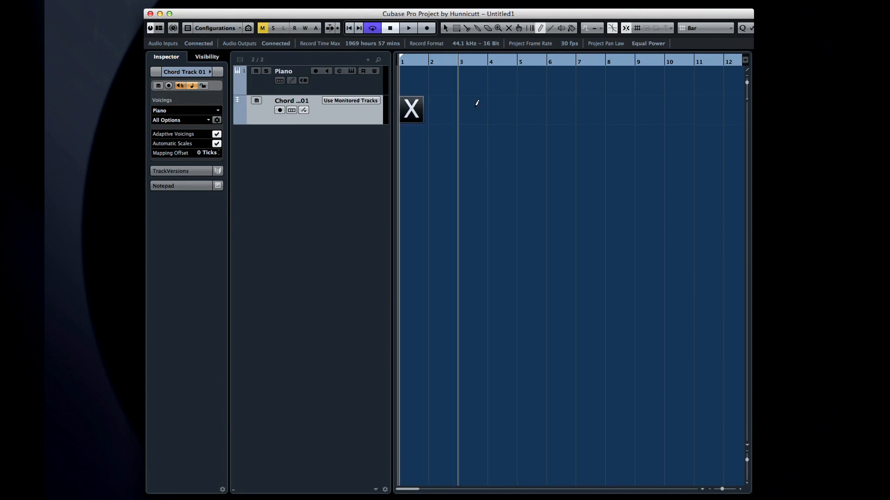
# Step: Draw placeholder chord events on the chord track for bars 1 to 4
pyautogui.click(471, 108)
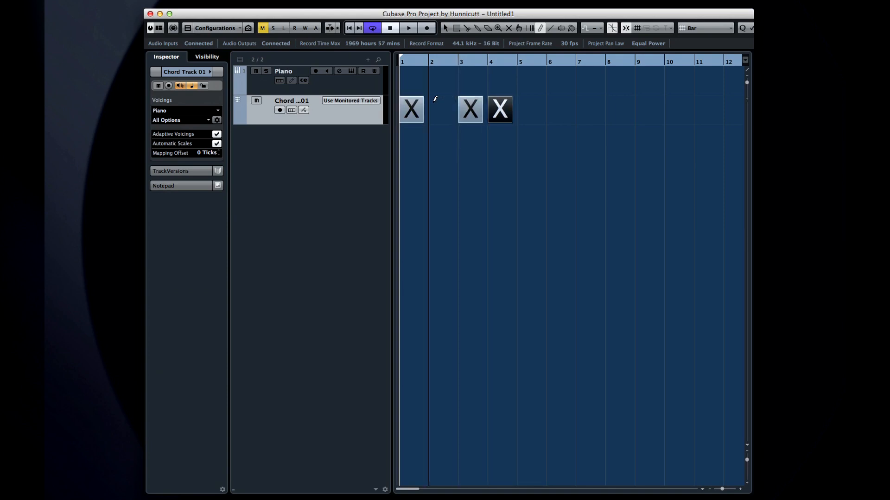
pyautogui.click(441, 109)
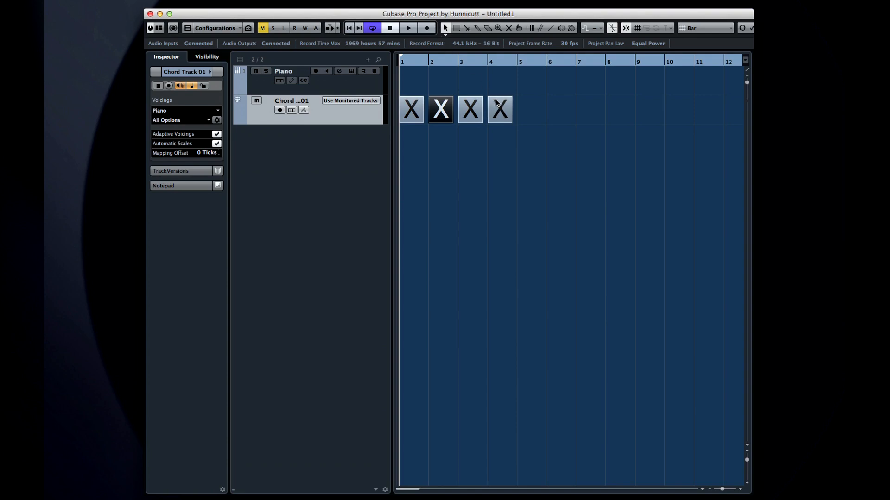
# Step: Make the bar 4 chord F minor in the Chord Editor and add C major at bar 5
pyautogui.doubleClick(499, 109)
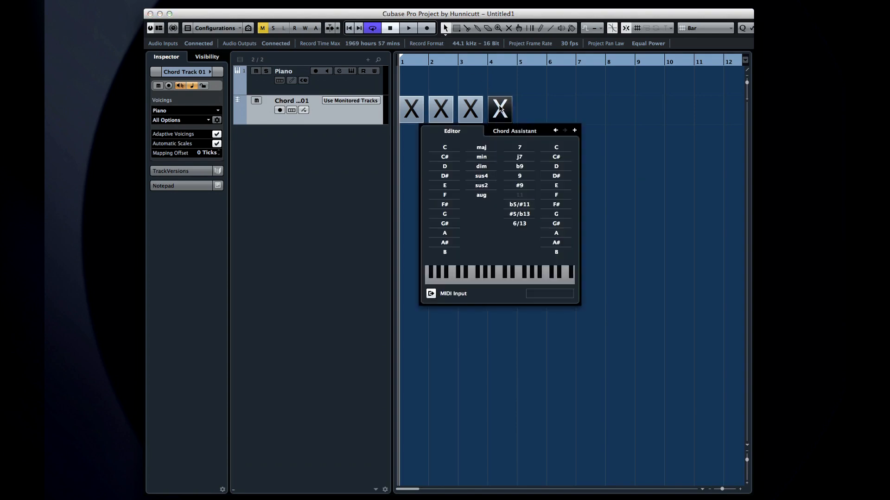
pyautogui.moveTo(481, 136)
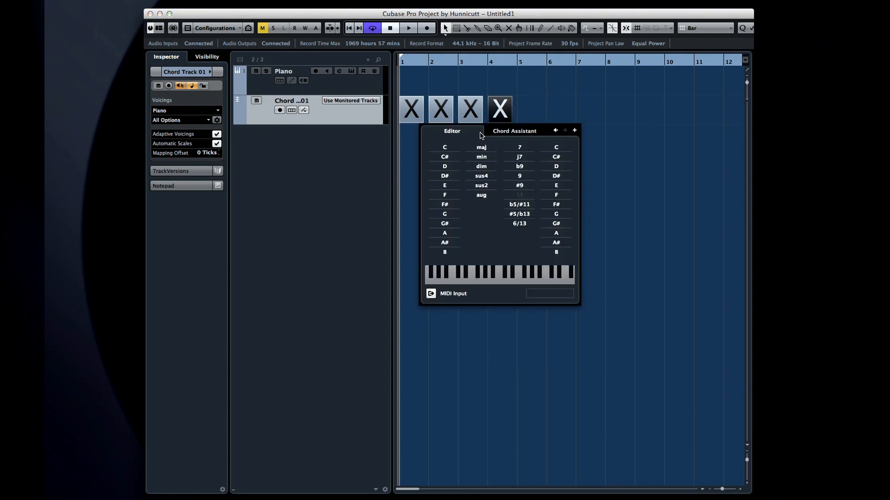
pyautogui.click(514, 131)
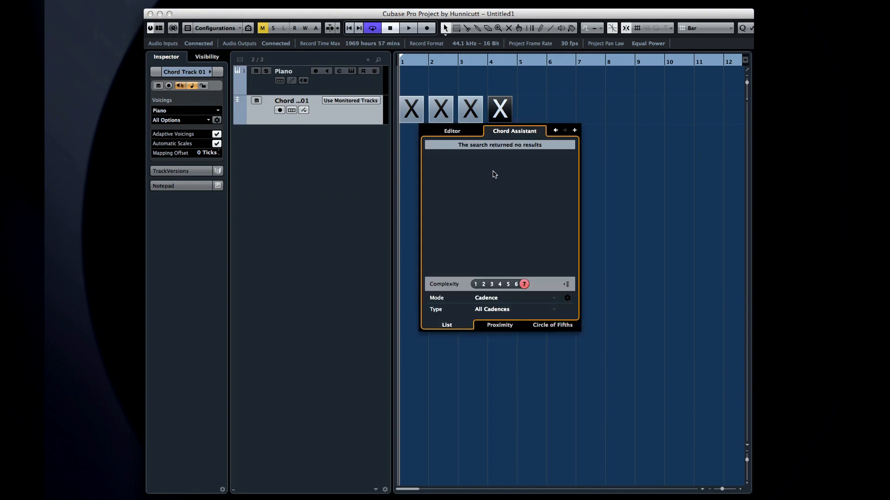
pyautogui.click(452, 131)
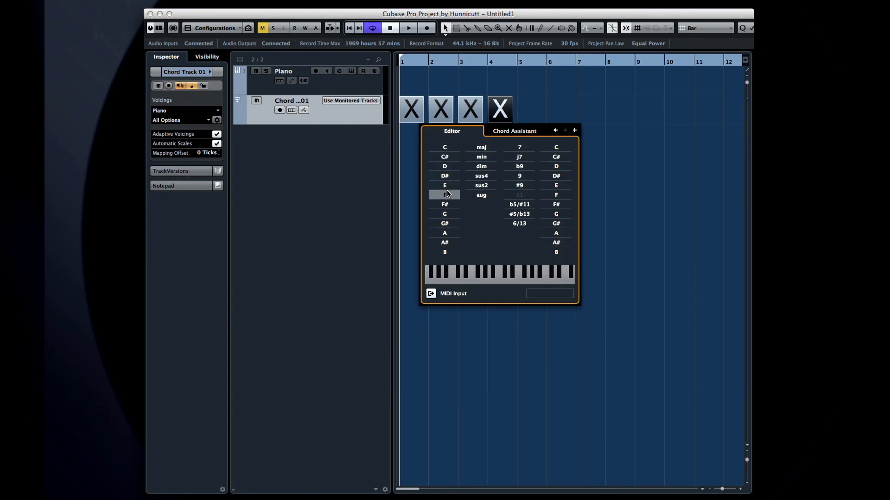
pyautogui.click(480, 156)
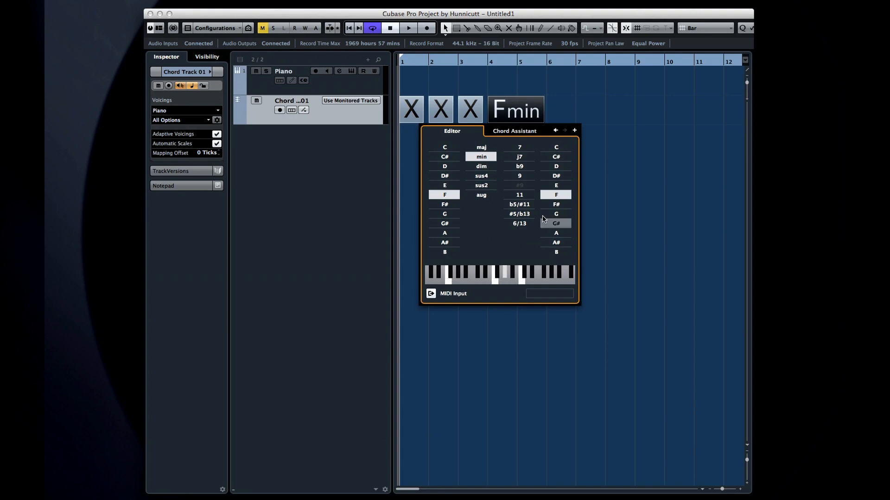
pyautogui.click(574, 130)
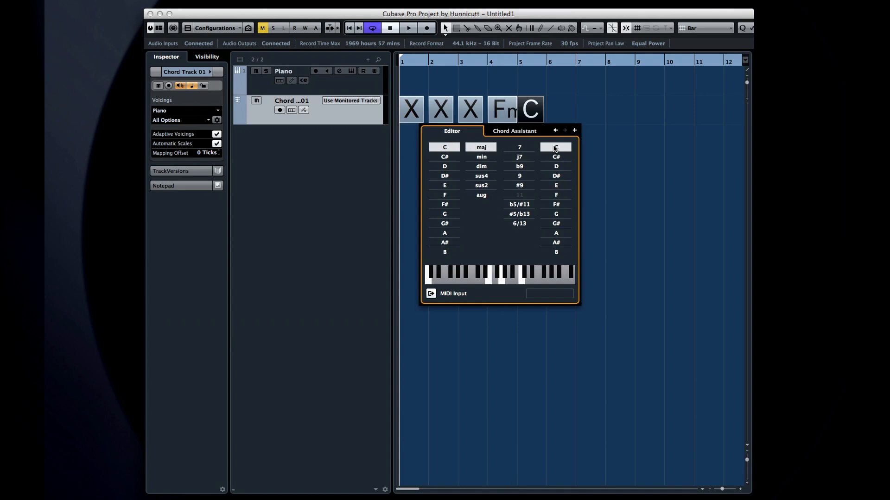
pyautogui.moveTo(566, 114)
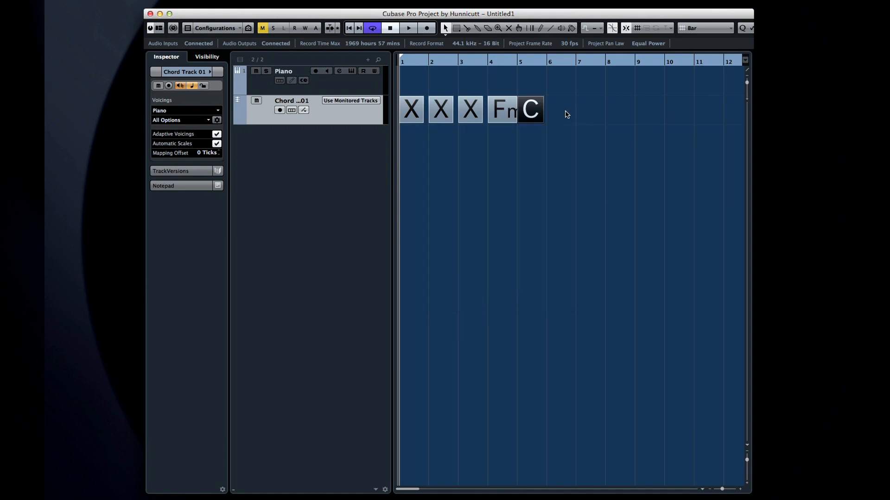
# Step: Set bar 1 to C, bar 2 to G with B bass, and bar 3 to A minor
pyautogui.click(283, 70)
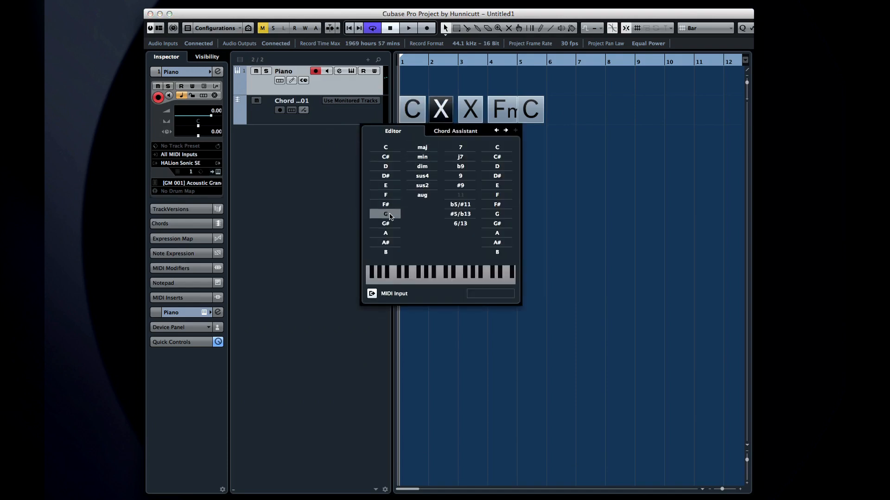
pyautogui.click(384, 213)
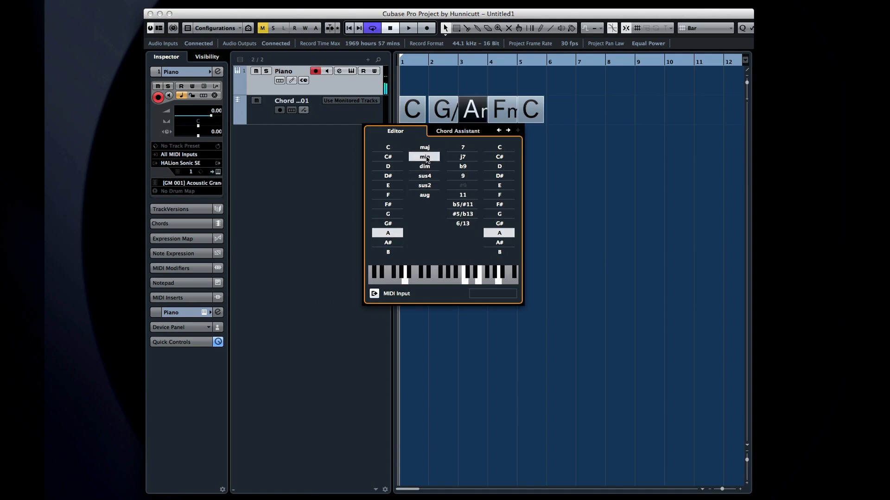
pyautogui.click(451, 151)
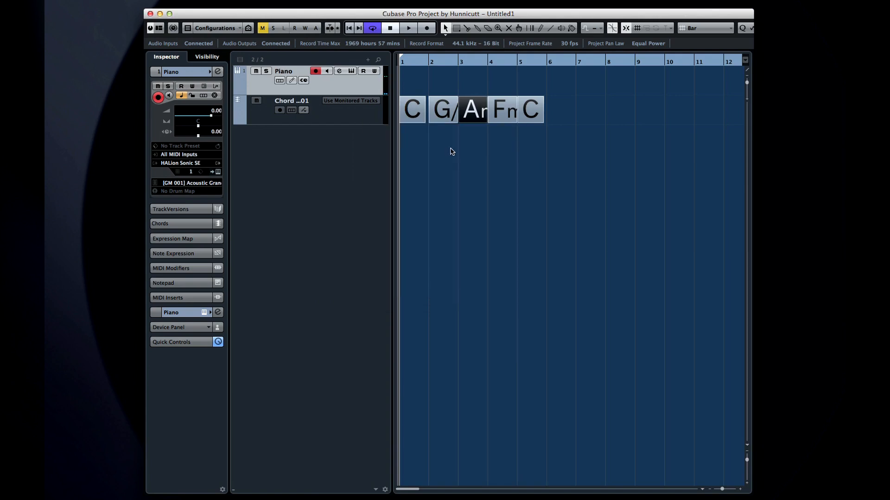
pyautogui.click(442, 109)
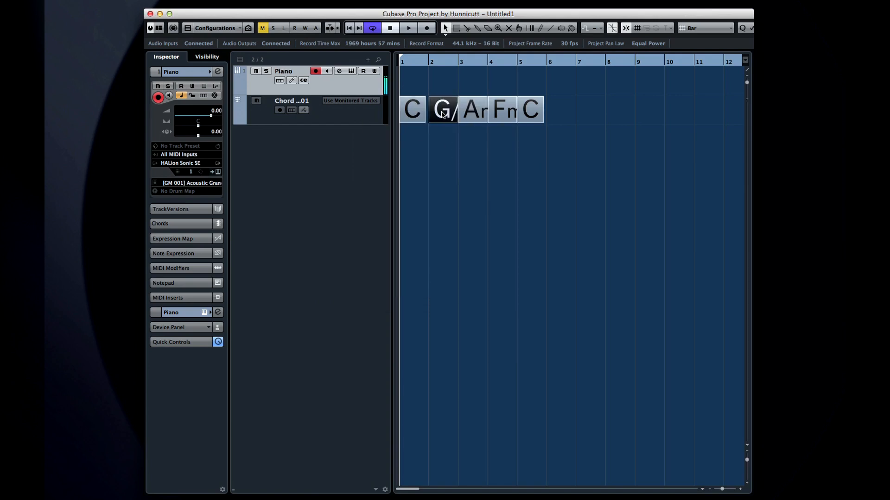
pyautogui.click(472, 108)
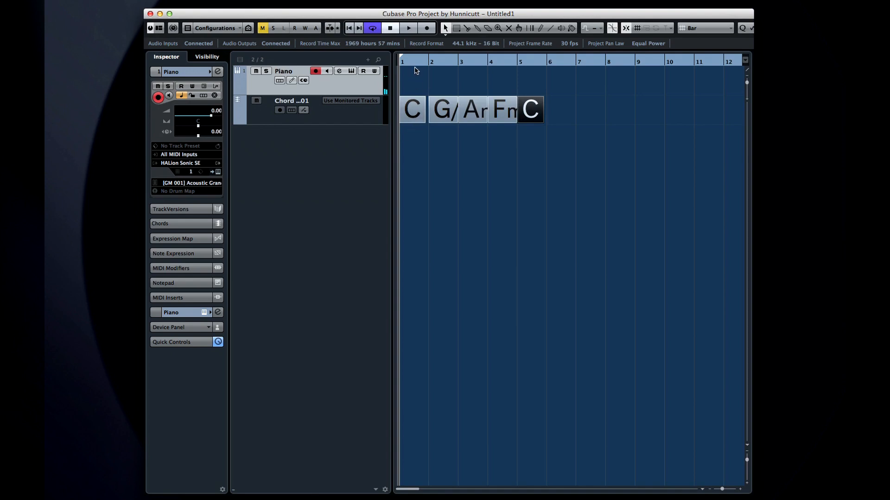
# Step: Return to bar 1 and show scale events (C Major, F Harmonic Minor) under the chords
pyautogui.click(408, 28)
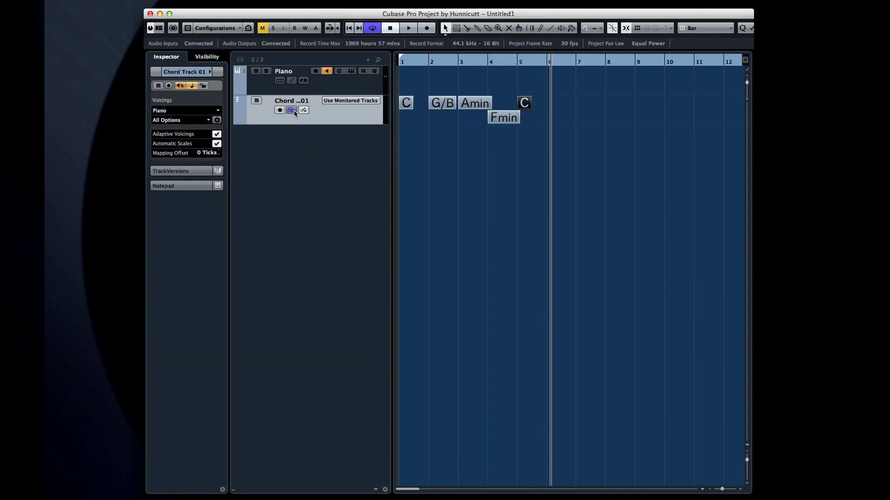
pyautogui.click(302, 109)
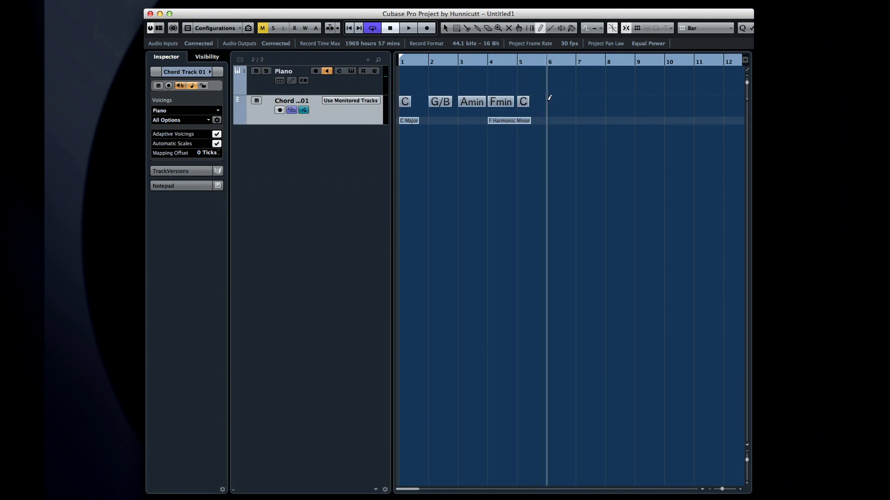
# Step: Add Dsus4, Bmin and Asus4 after bar 5 from Chord Assistant cadence suggestions
pyautogui.click(550, 101)
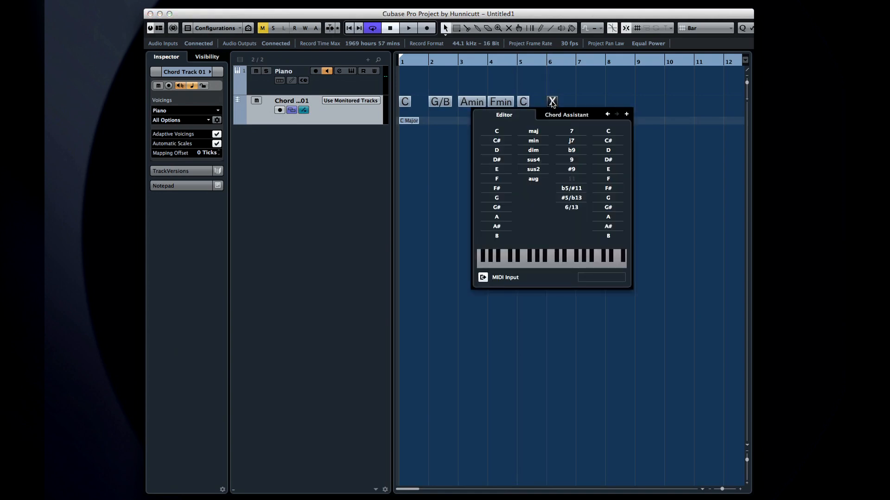
pyautogui.click(565, 114)
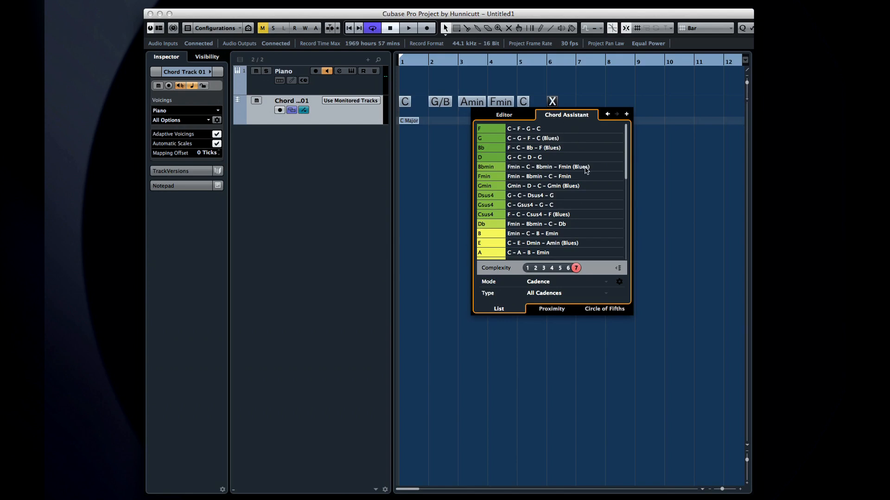
pyautogui.click(542, 268)
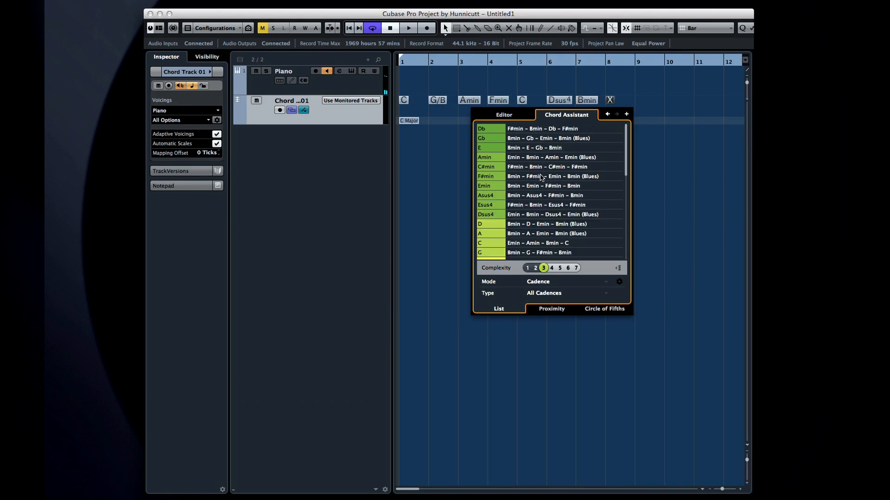
pyautogui.click(559, 268)
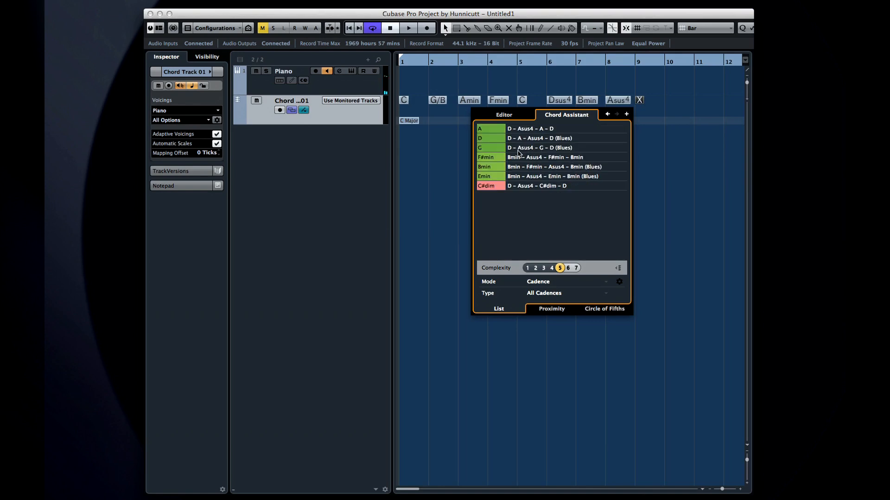
# Step: Set bar 9 to A and bar 10 to C, then start playback
pyautogui.click(407, 28)
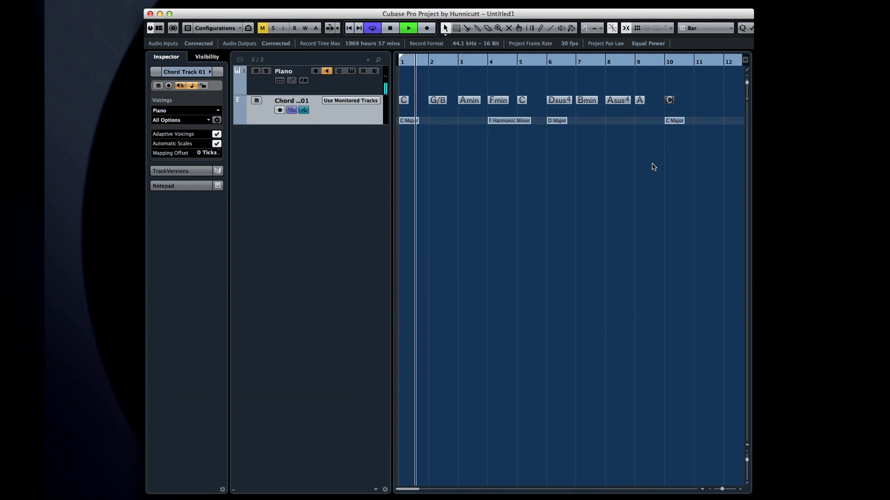
pyautogui.click(407, 28)
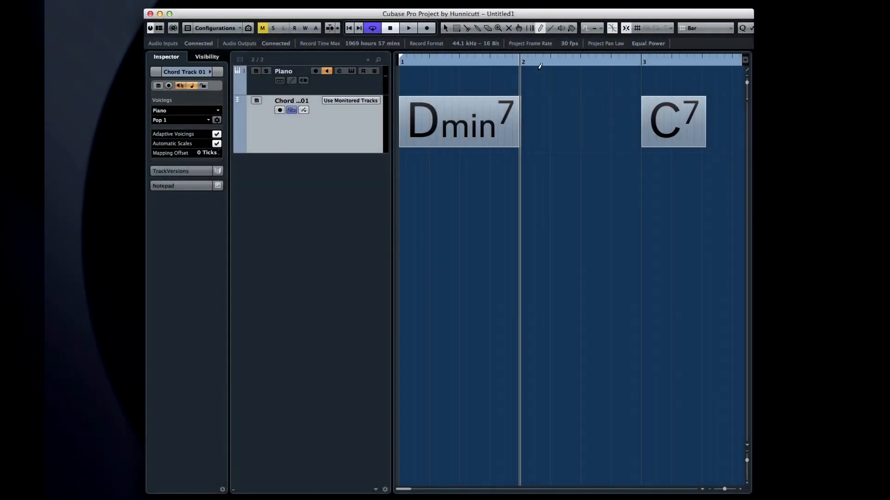
# Step: Insert an undefined chord event between Dmin7 and C7 and adjust suggestion complexity
pyautogui.click(541, 121)
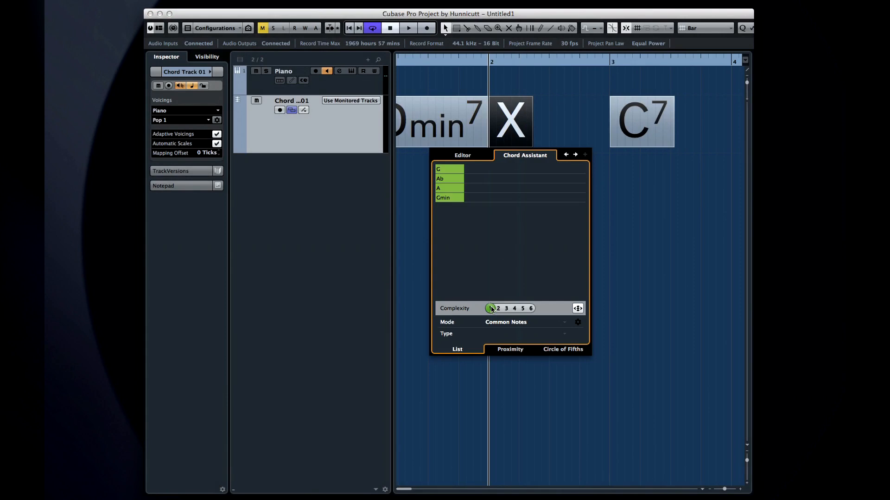
pyautogui.click(505, 309)
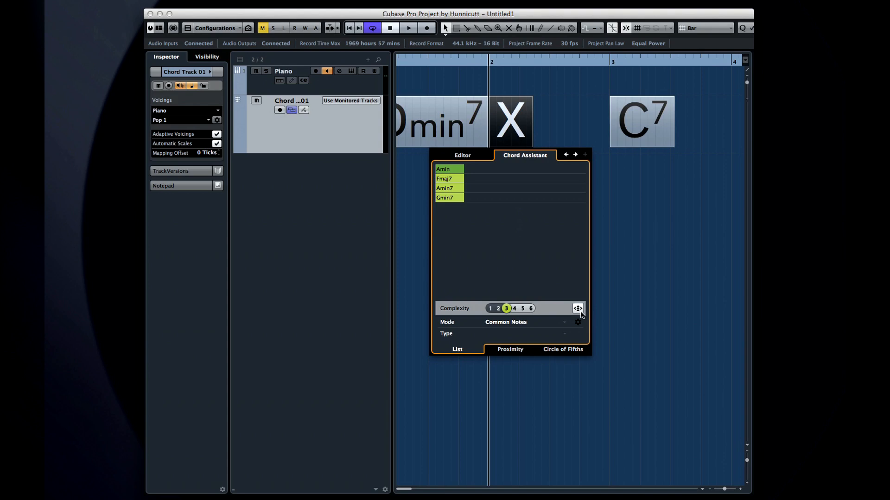
pyautogui.moveTo(578, 314)
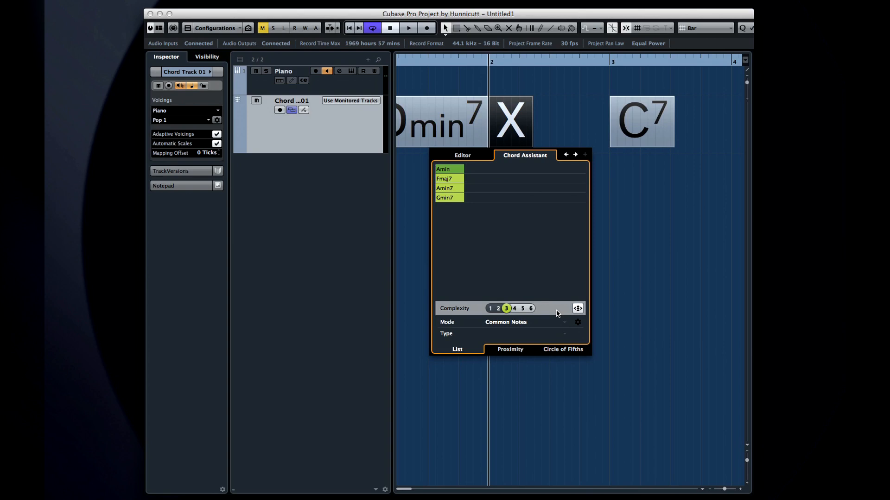
# Step: Switch the Chord Assistant mode to Cadence and try the Blues cadence type
pyautogui.click(525, 322)
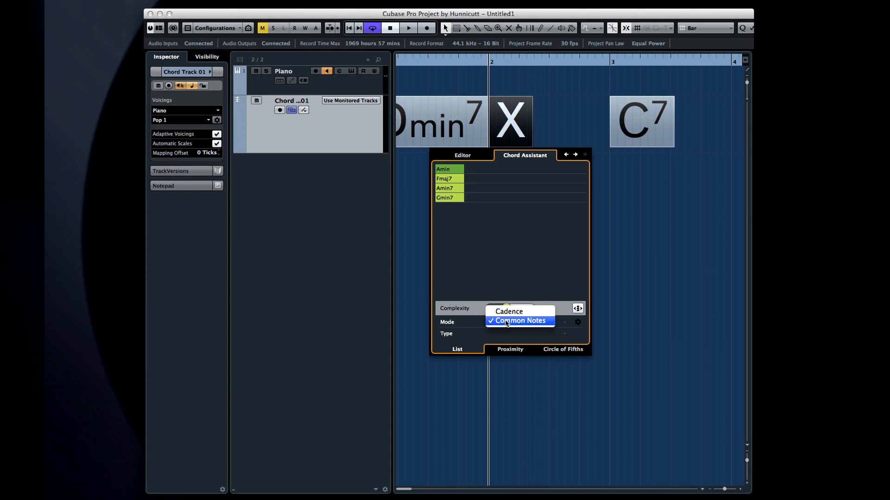
pyautogui.click(524, 321)
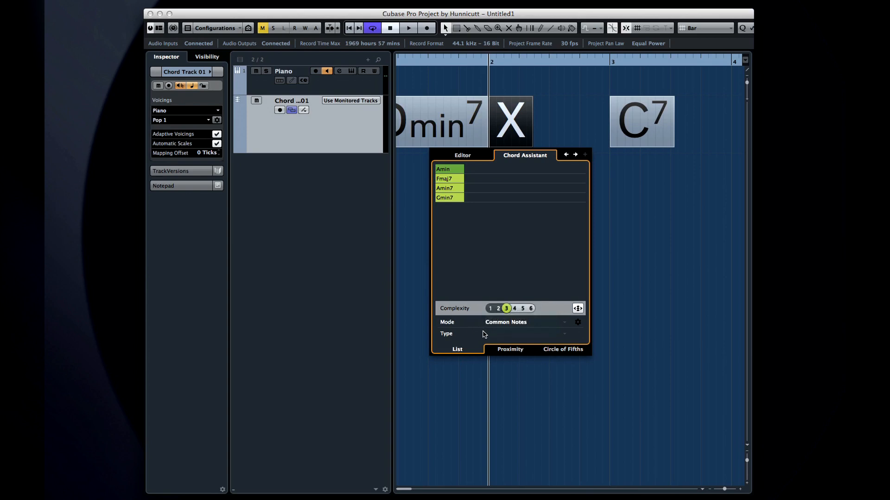
pyautogui.moveTo(538, 325)
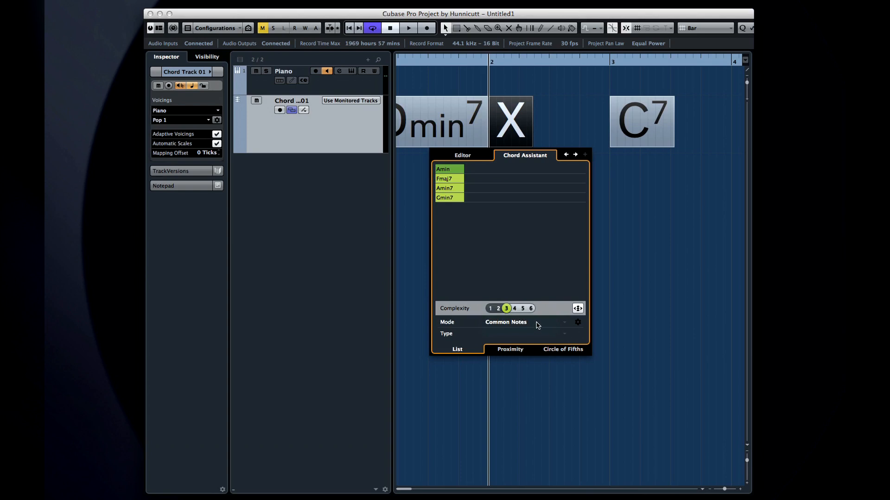
pyautogui.click(562, 334)
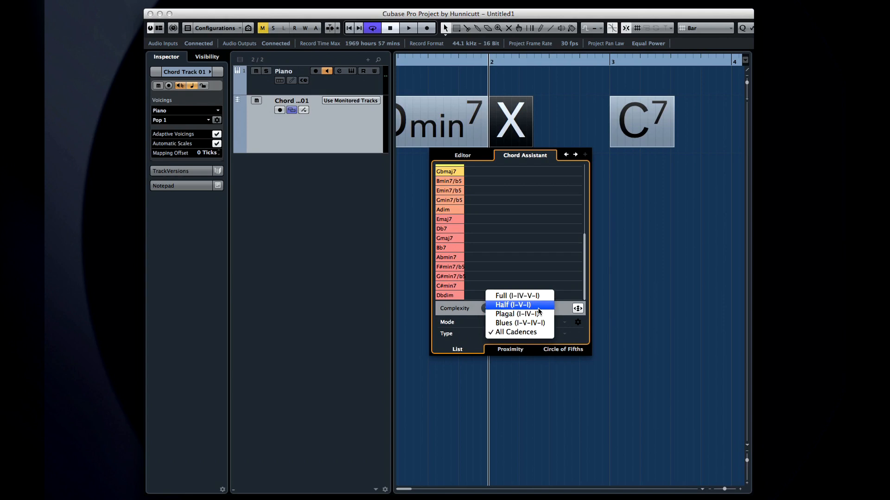
pyautogui.moveTo(521, 322)
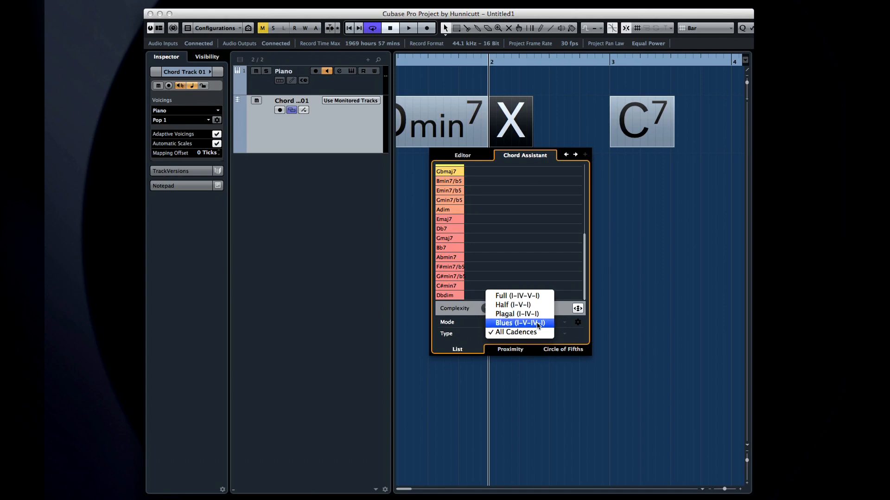
pyautogui.click(518, 322)
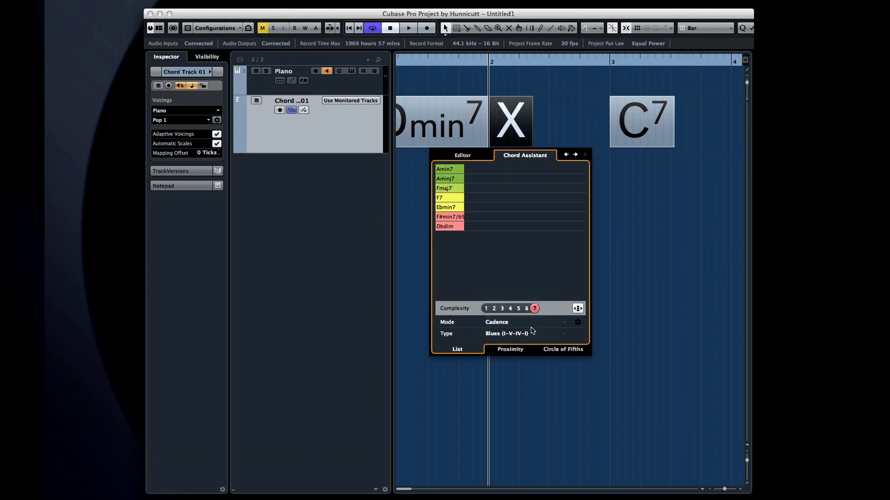
# Step: Choose the Full (I-IV-V-I) cadence type and set suggestion Complexity to 6
pyautogui.click(525, 333)
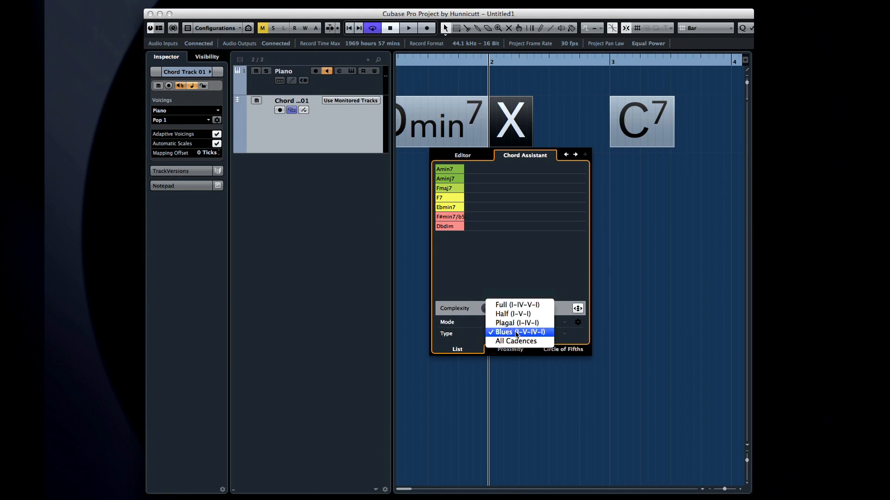
pyautogui.moveTo(528, 336)
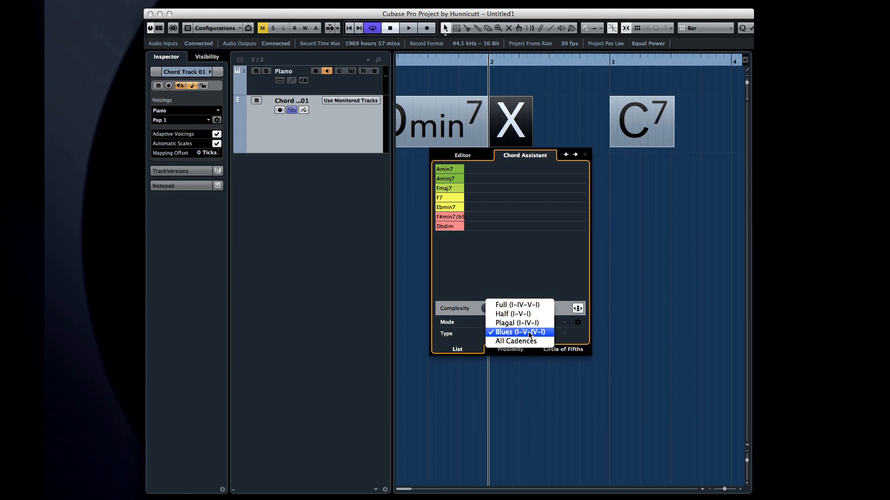
pyautogui.click(516, 304)
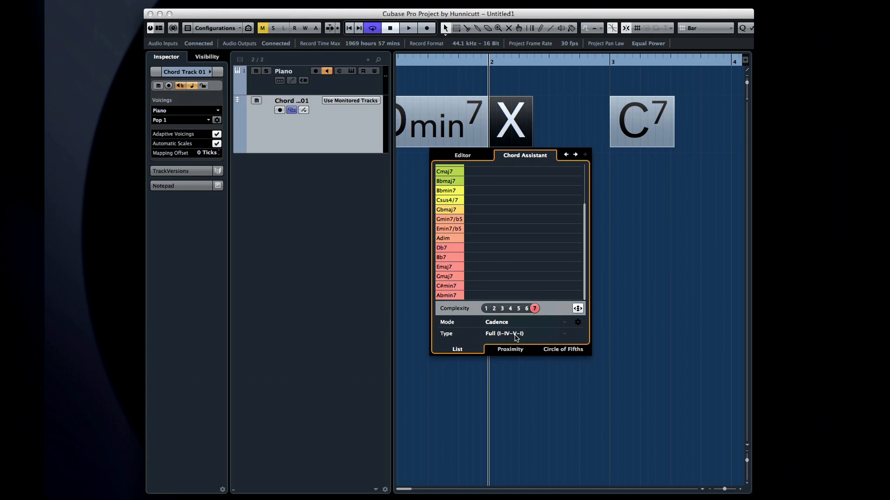
pyautogui.click(576, 322)
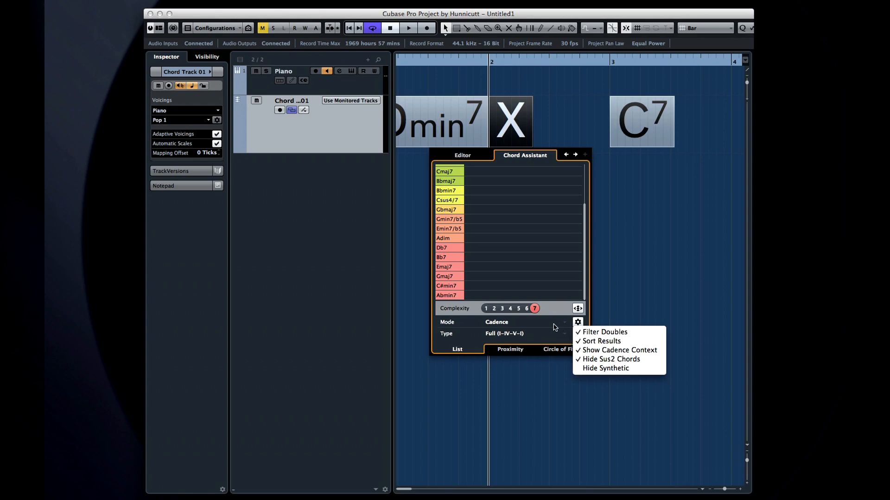
pyautogui.click(486, 308)
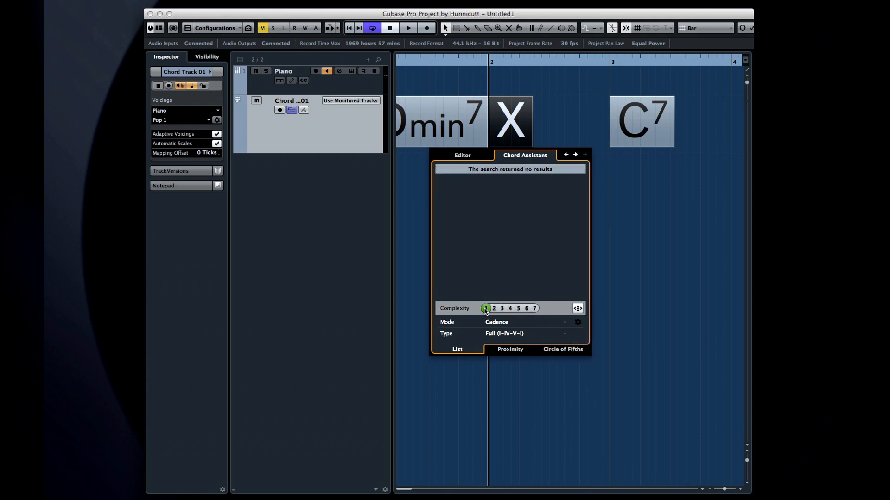
pyautogui.click(527, 308)
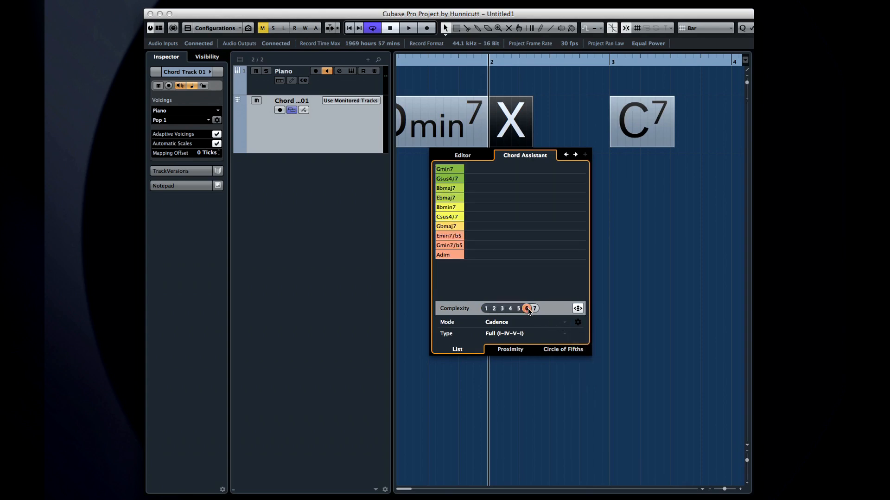
pyautogui.click(518, 308)
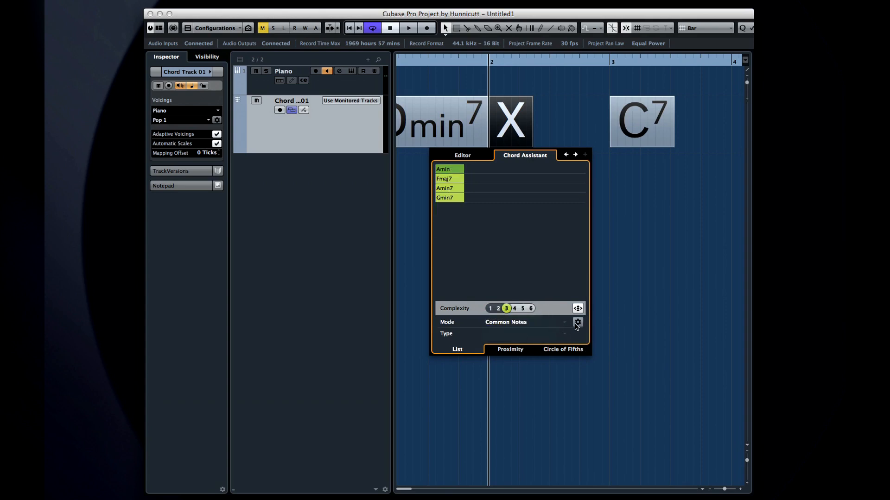
# Step: Return to Common Notes mode and enable Allow 4-Note Chords in the assistant settings
pyautogui.click(577, 323)
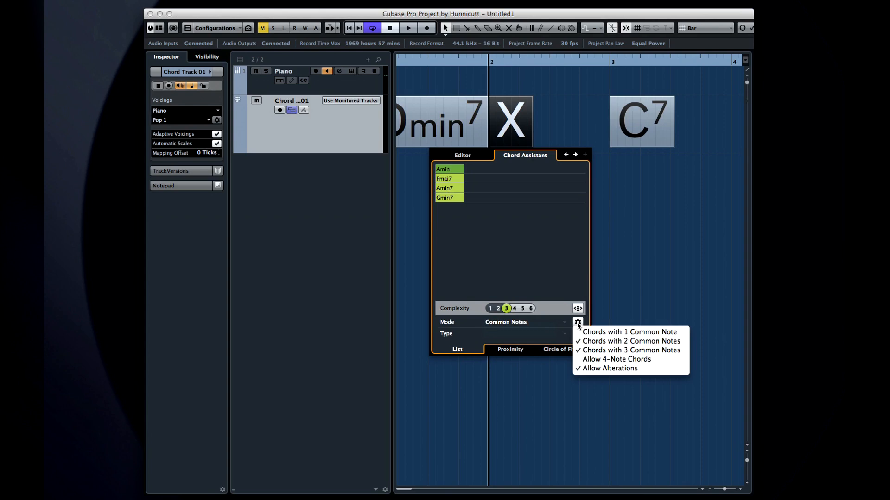
pyautogui.moveTo(578, 326)
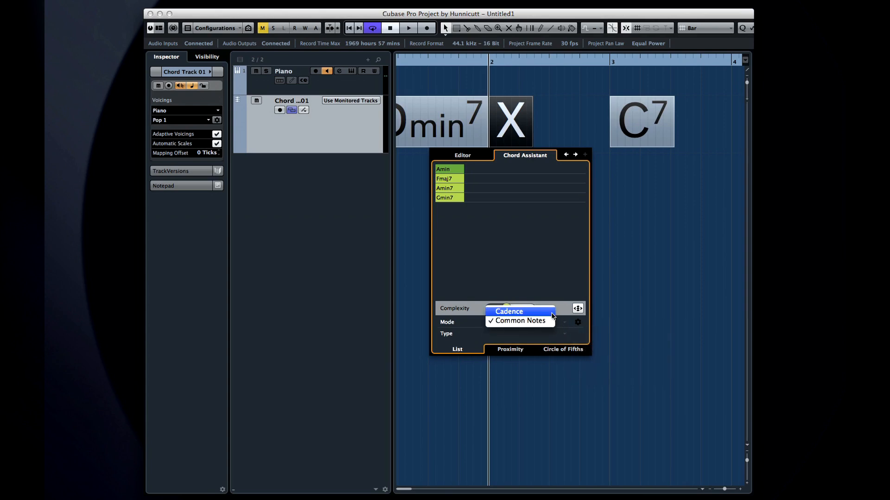
pyautogui.click(507, 311)
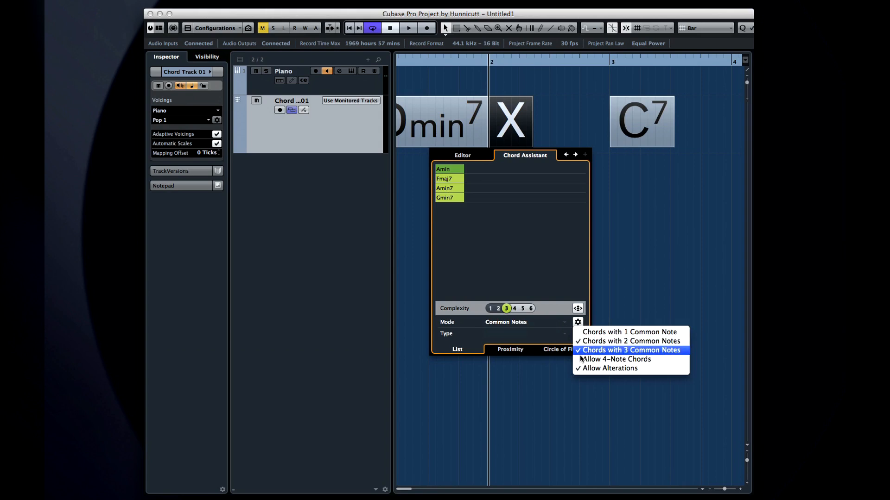
pyautogui.click(629, 350)
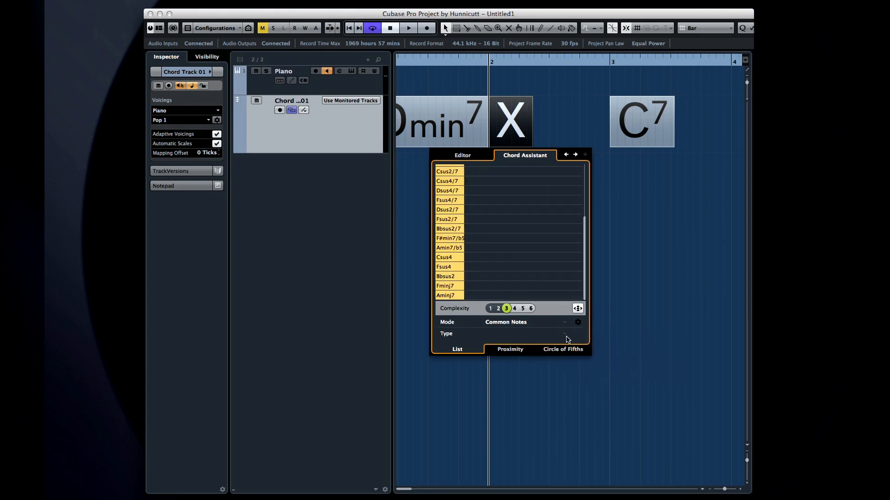
pyautogui.click(522, 321)
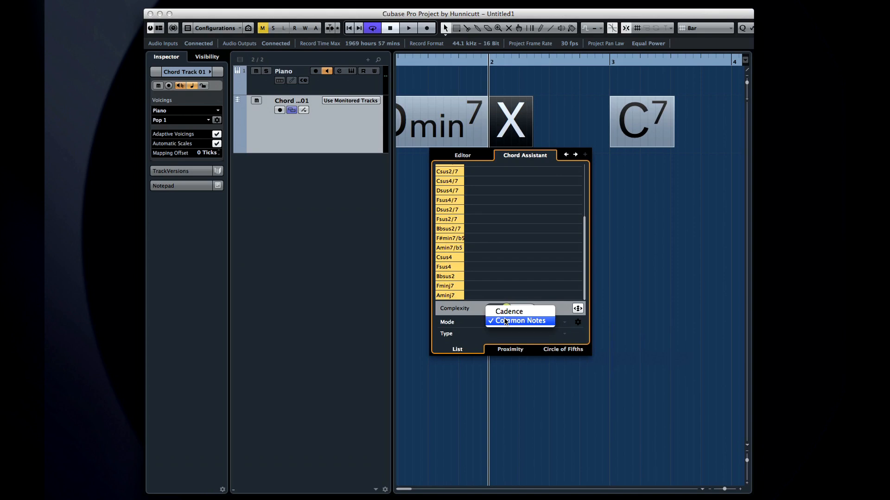
pyautogui.click(577, 322)
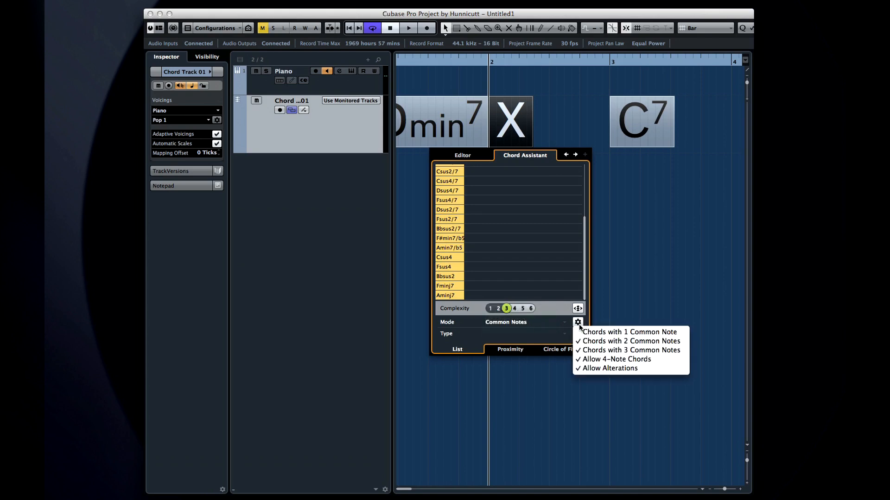
pyautogui.moveTo(629, 351)
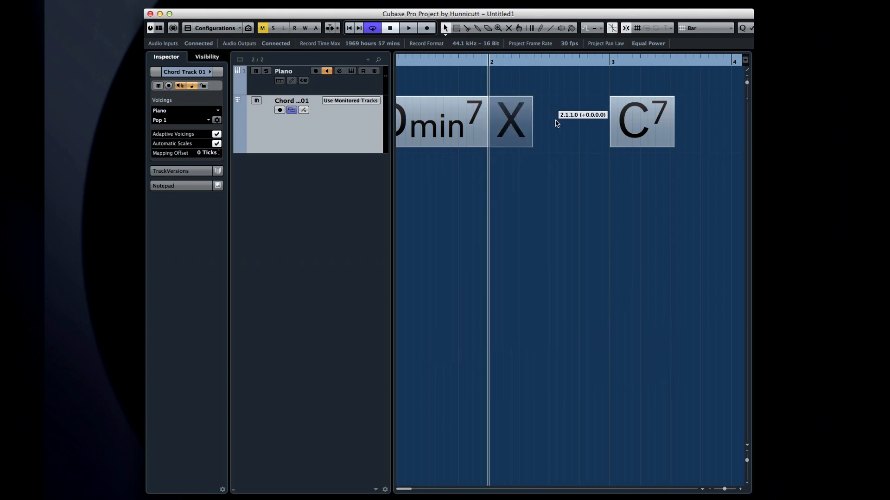
# Step: Turn the empty chord event between Dmin7 and C7 into Gsus4/7 from the suggestions
pyautogui.moveTo(510, 122); pyautogui.dragTo(640, 121)
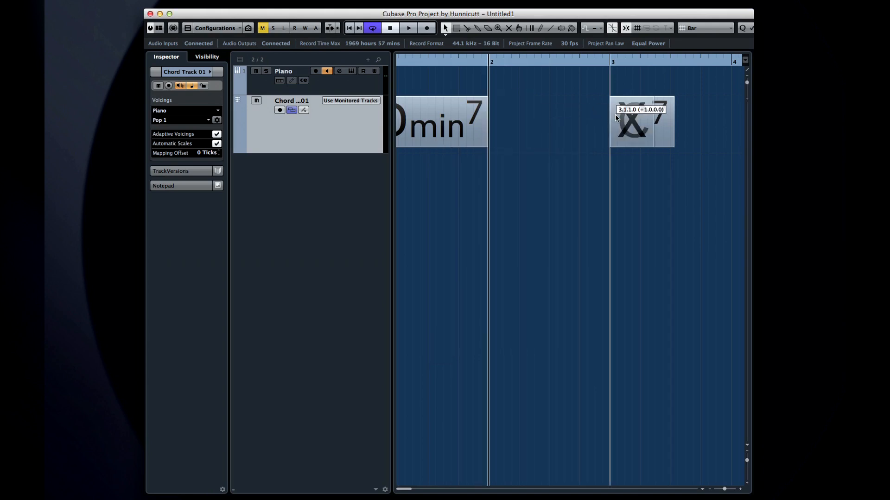
pyautogui.click(511, 122)
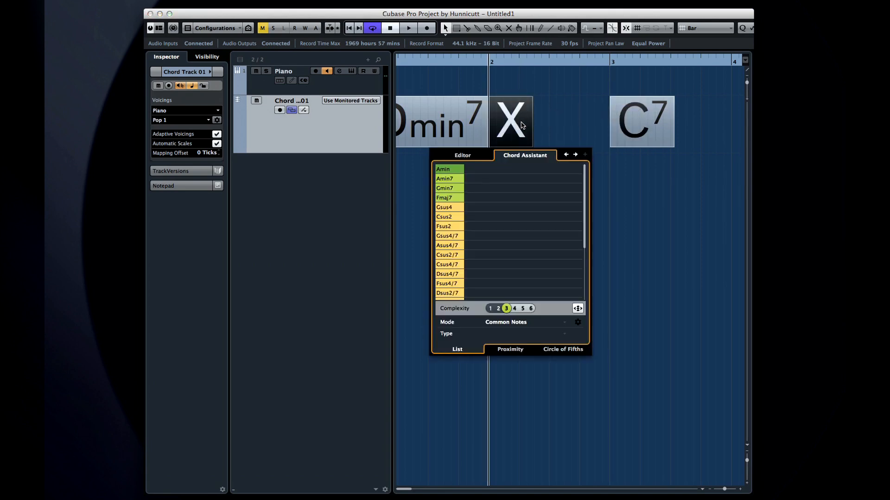
pyautogui.moveTo(448, 217)
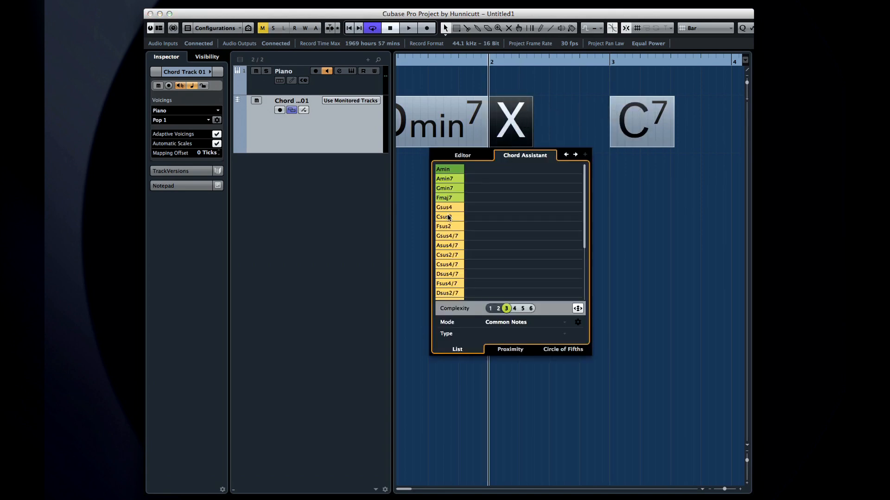
pyautogui.click(448, 235)
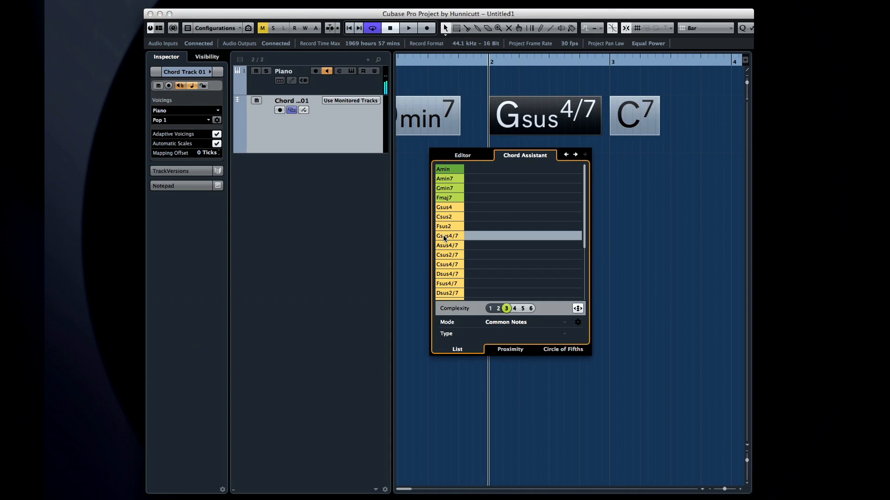
pyautogui.moveTo(636, 199)
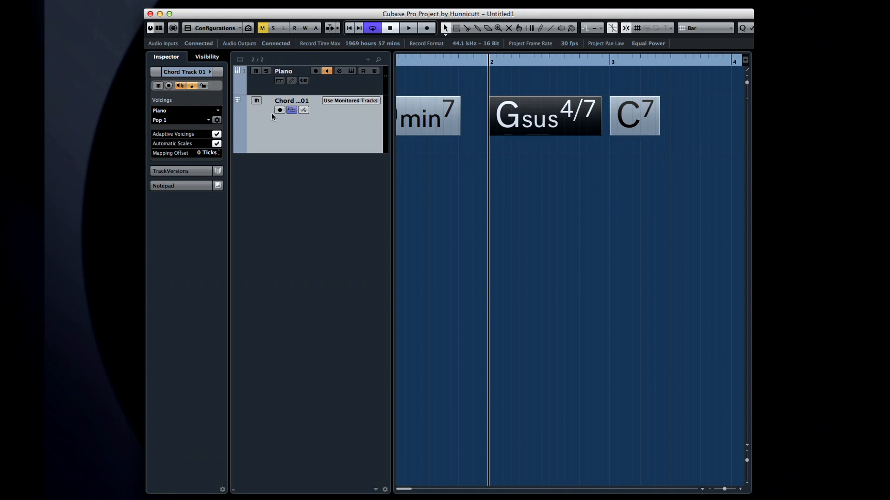
pyautogui.click(179, 86)
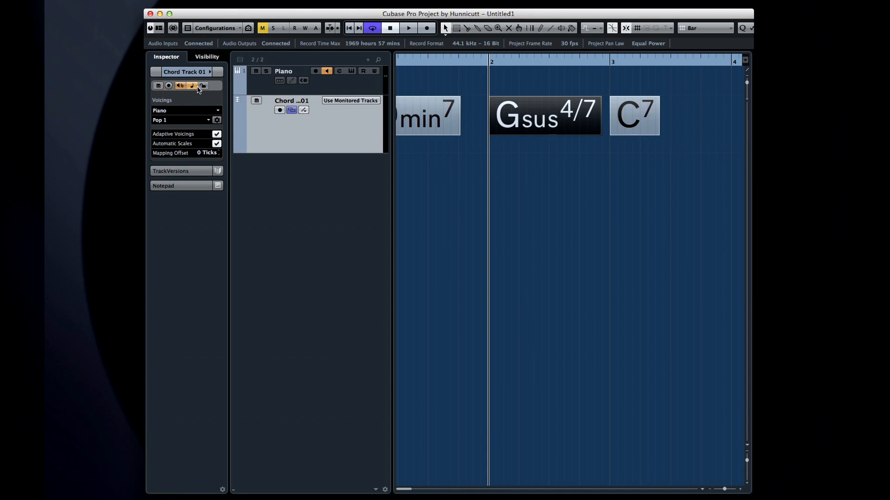
pyautogui.moveTo(191, 101)
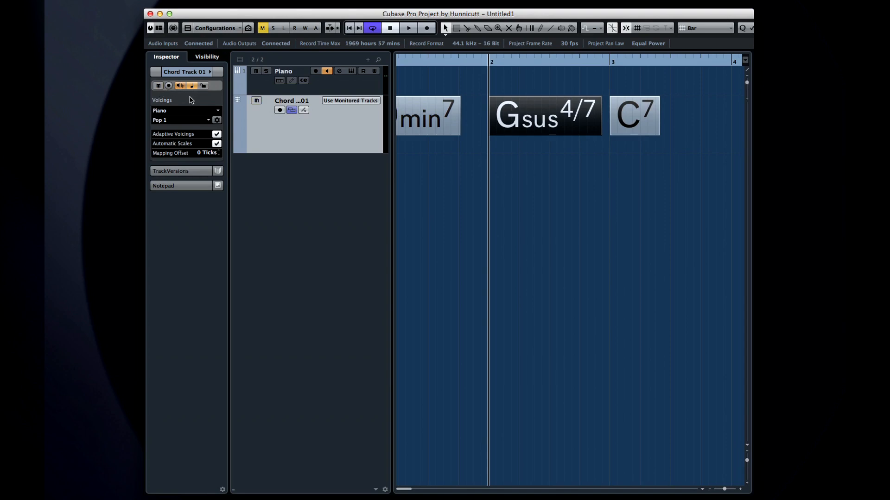
pyautogui.moveTo(187, 101)
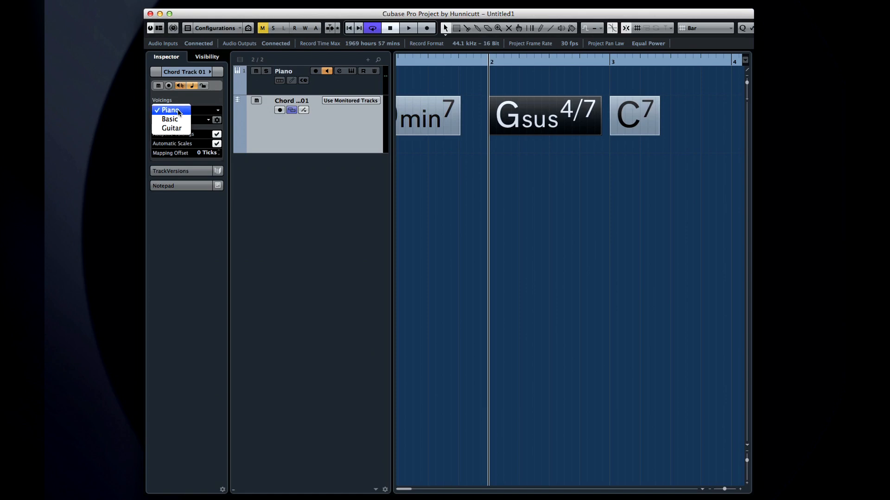
# Step: Set the chord track voicings to Piano with the Rock/Easy Jazz style, then stop playback
pyautogui.click(171, 128)
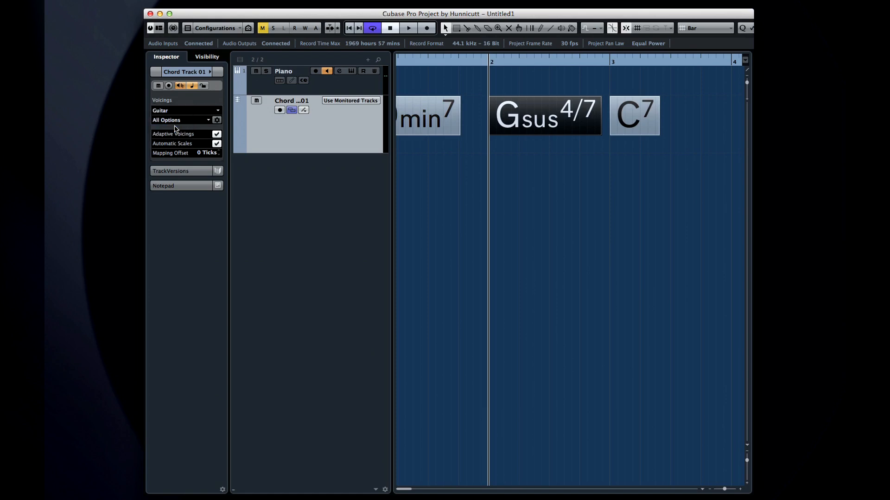
pyautogui.click(184, 111)
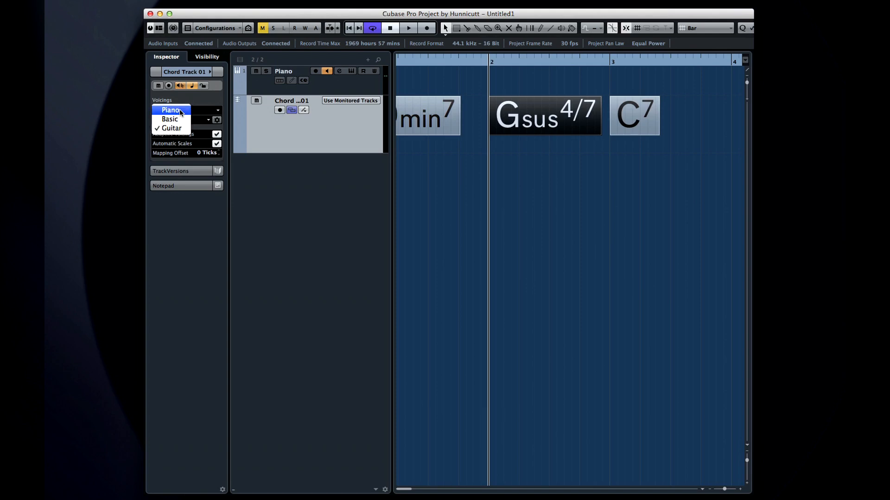
pyautogui.click(170, 110)
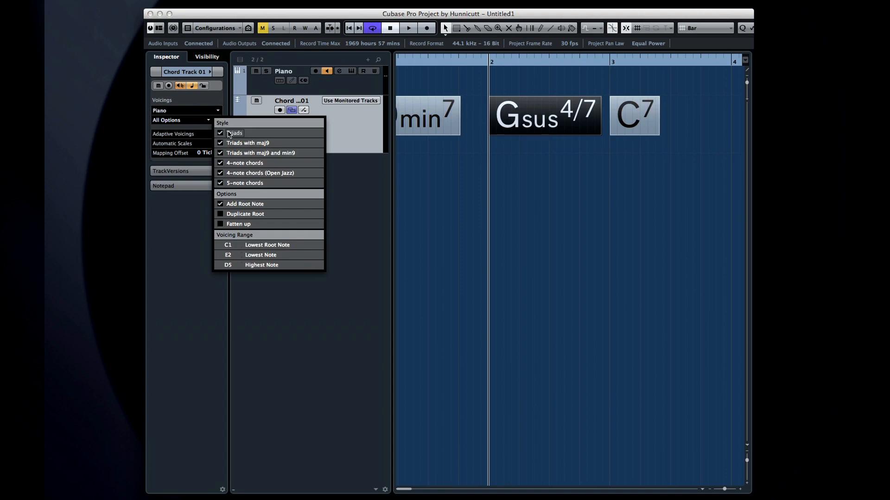
pyautogui.moveTo(263, 141)
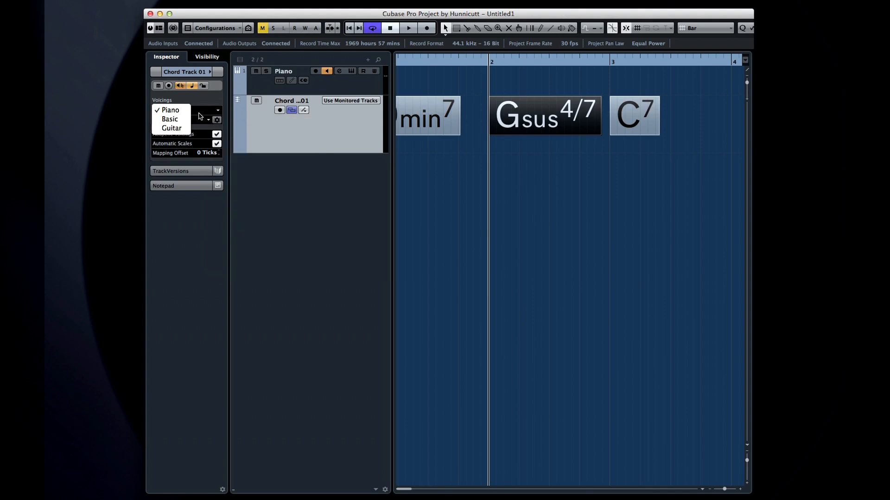
pyautogui.moveTo(171, 128)
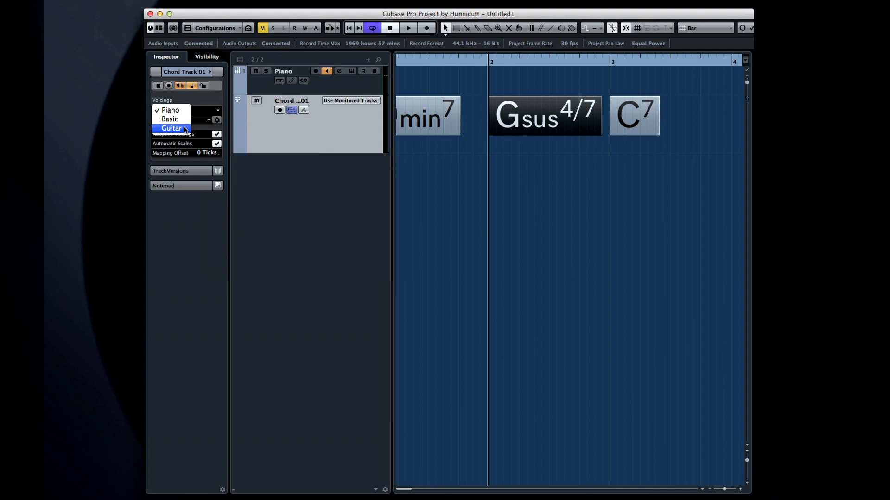
pyautogui.moveTo(170, 110)
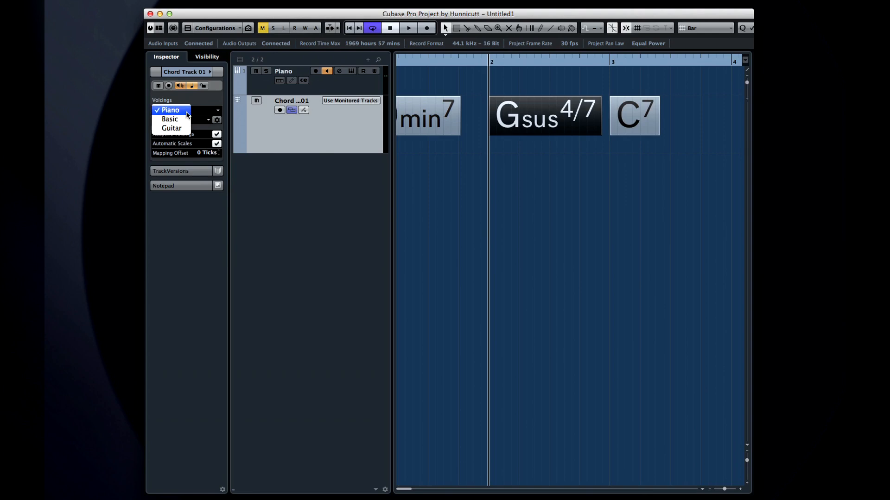
pyautogui.click(168, 109)
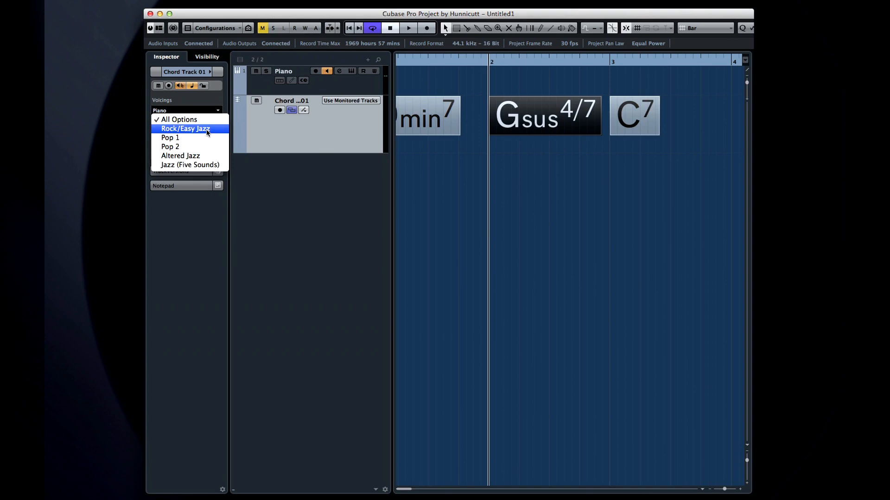
pyautogui.click(186, 129)
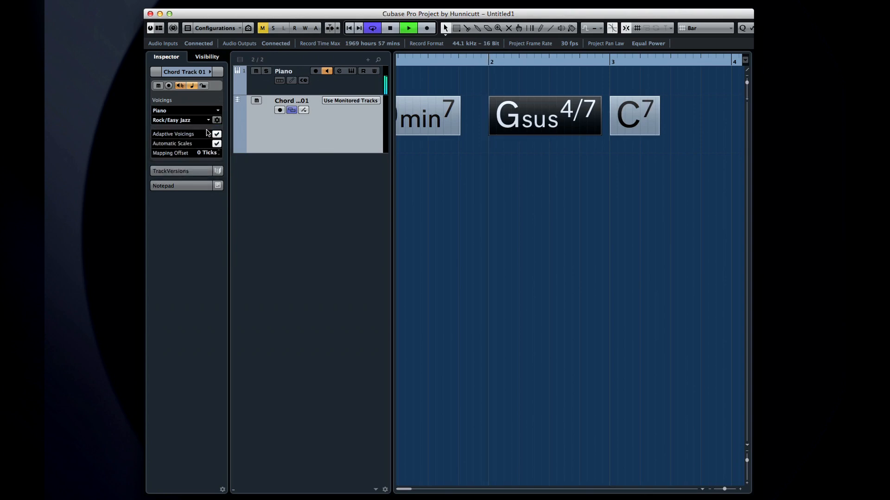
pyautogui.click(407, 28)
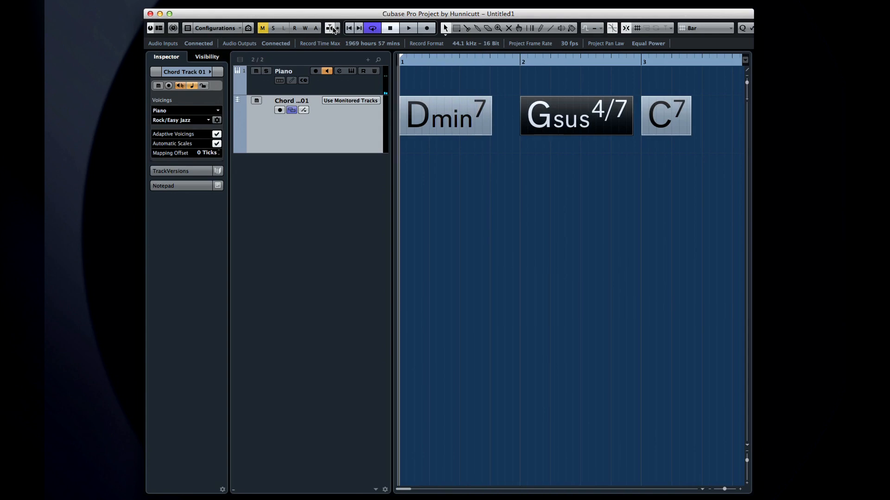
# Step: Audition Dmin7, Gsus4/7 and C7, switch voicings to Guitar with All Options, and replay
pyautogui.click(407, 27)
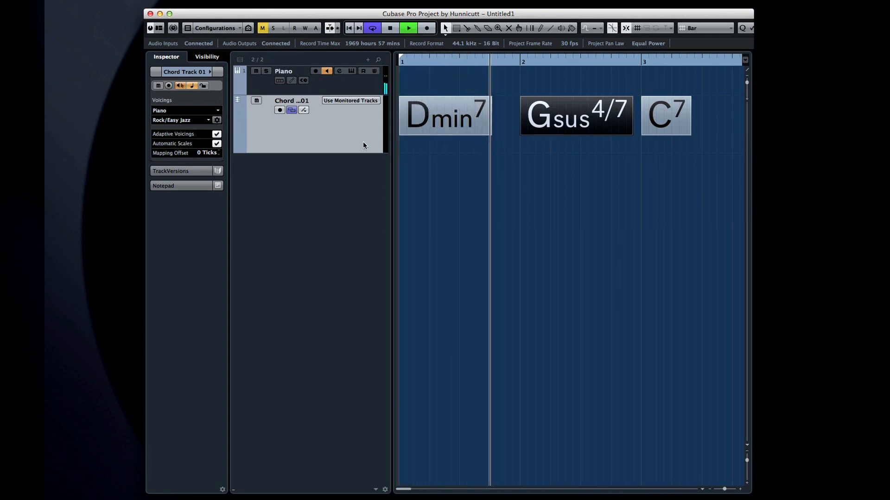
pyautogui.hscroll(3)
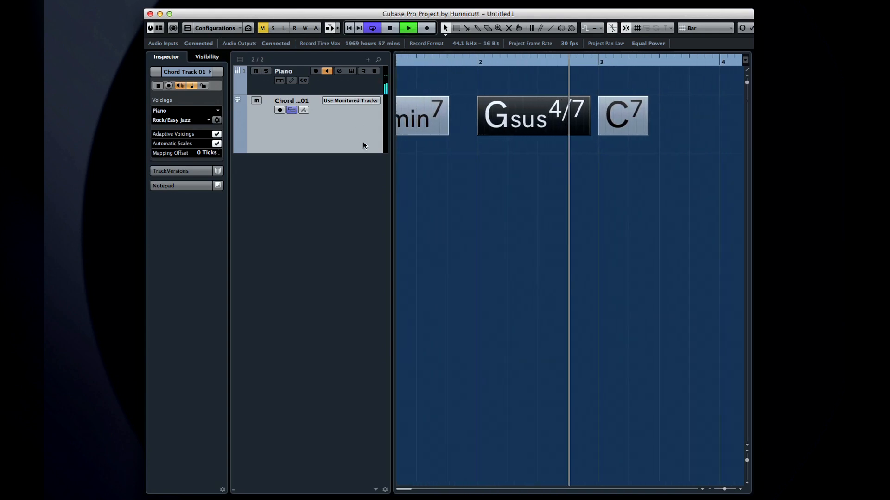
pyautogui.hscroll(3)
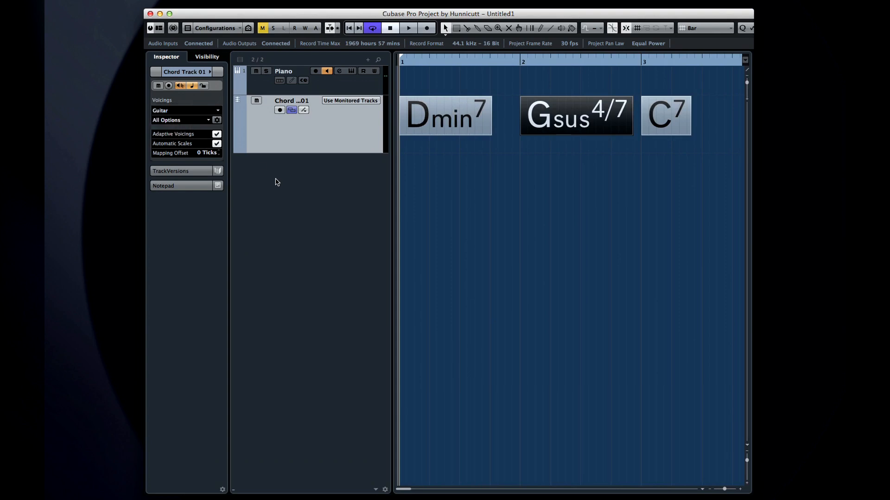
pyautogui.click(407, 28)
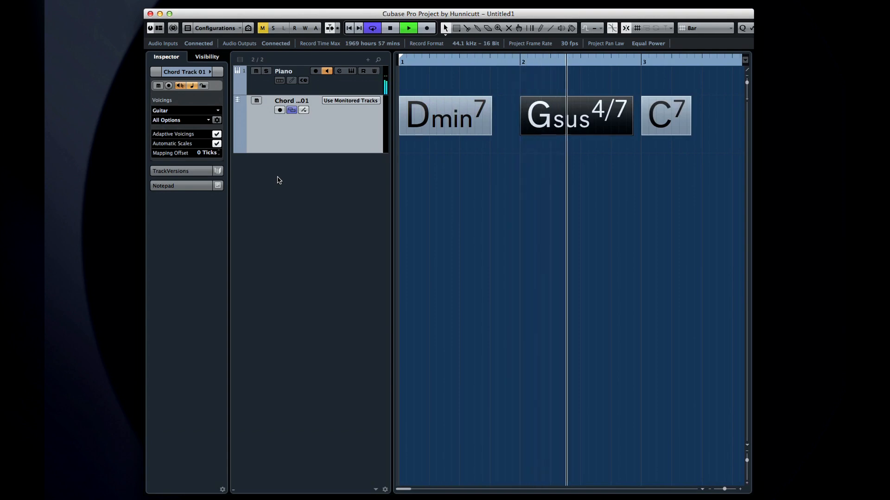
pyautogui.hscroll(3)
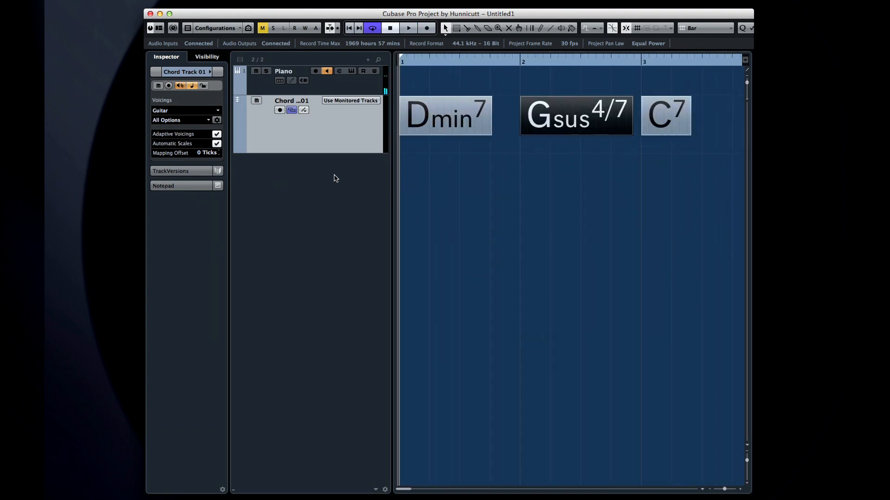
# Step: Load the Nylon Finger Picking preset into the Piano track's HALion Sonic SE and close it
pyautogui.click(284, 71)
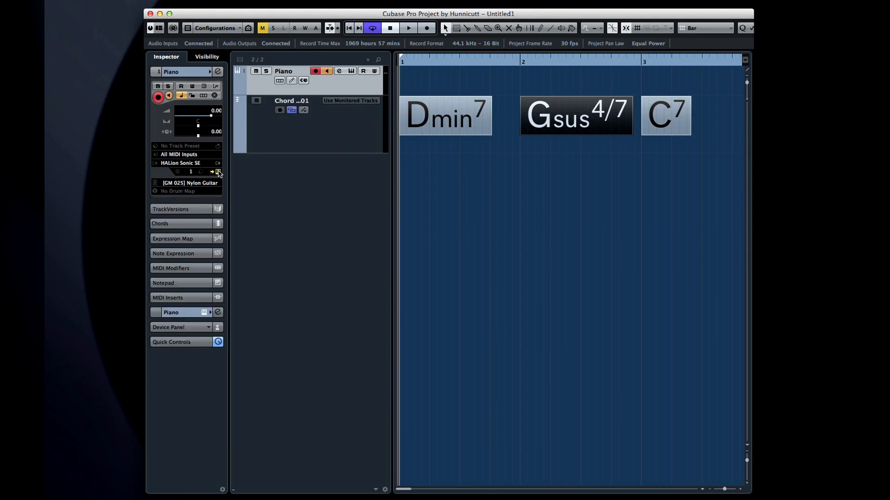
pyautogui.click(214, 172)
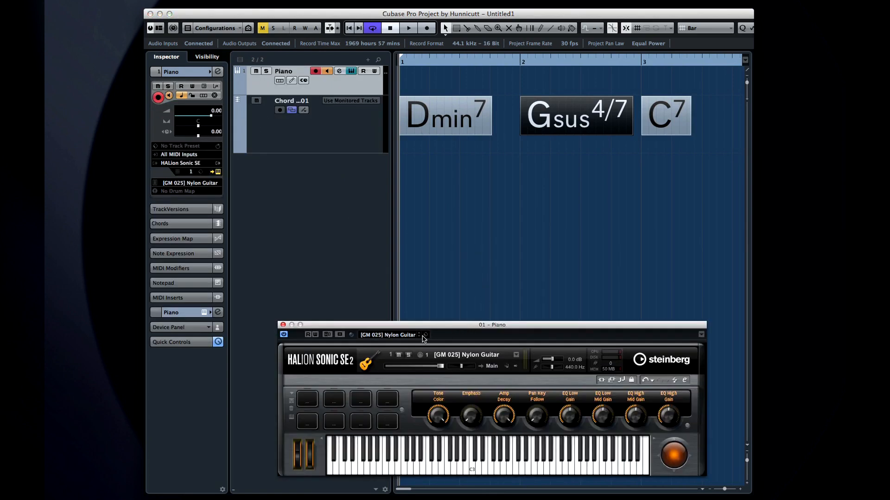
pyautogui.click(390, 334)
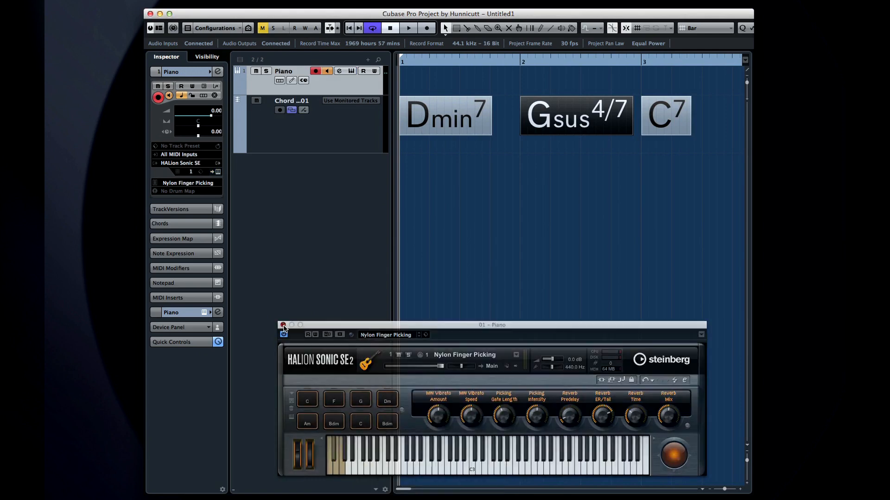
pyautogui.click(407, 28)
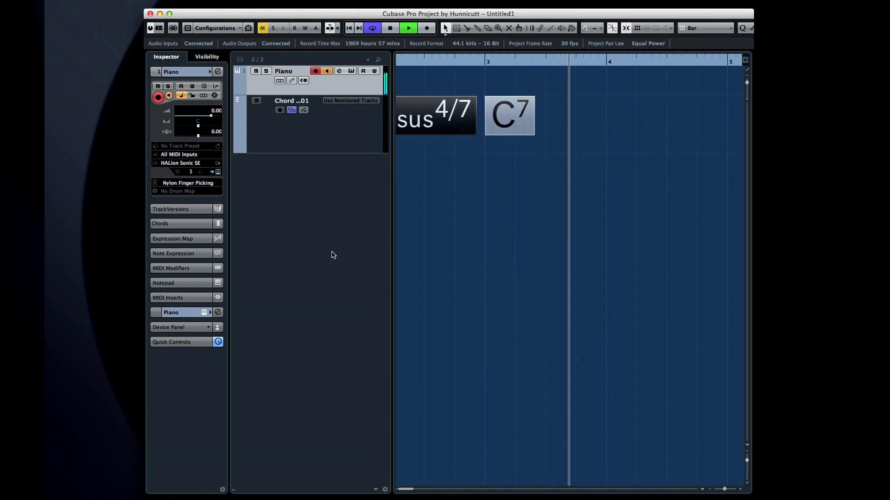
pyautogui.hscroll(3)
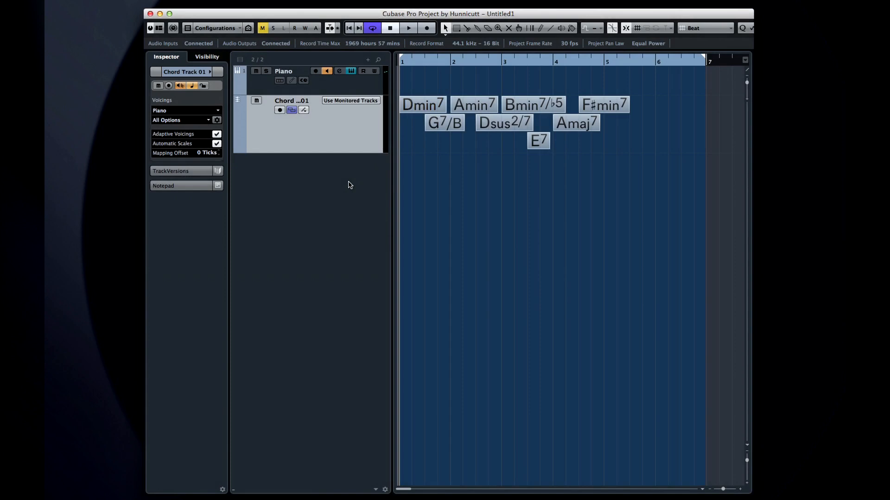
pyautogui.moveTo(305, 111)
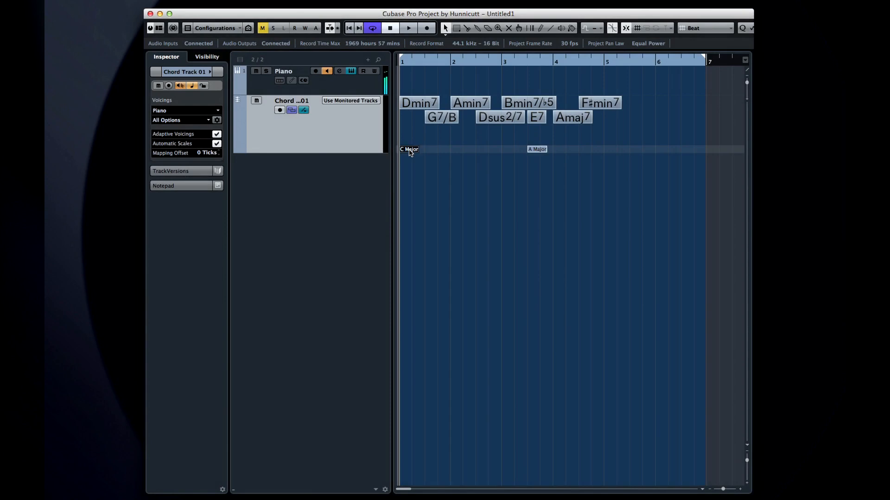
pyautogui.moveTo(456, 154)
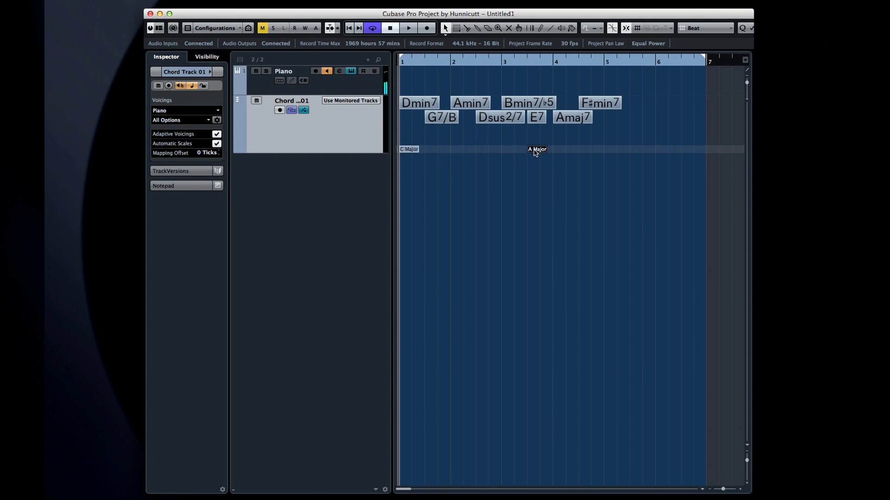
# Step: Draw a scale event after C Major, move it a beat earlier, and set it to Lydian
pyautogui.click(467, 149)
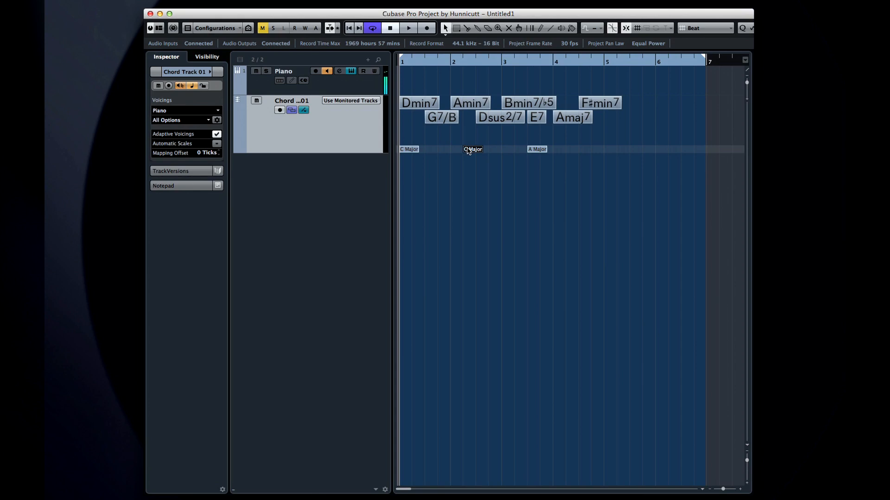
pyautogui.click(472, 149)
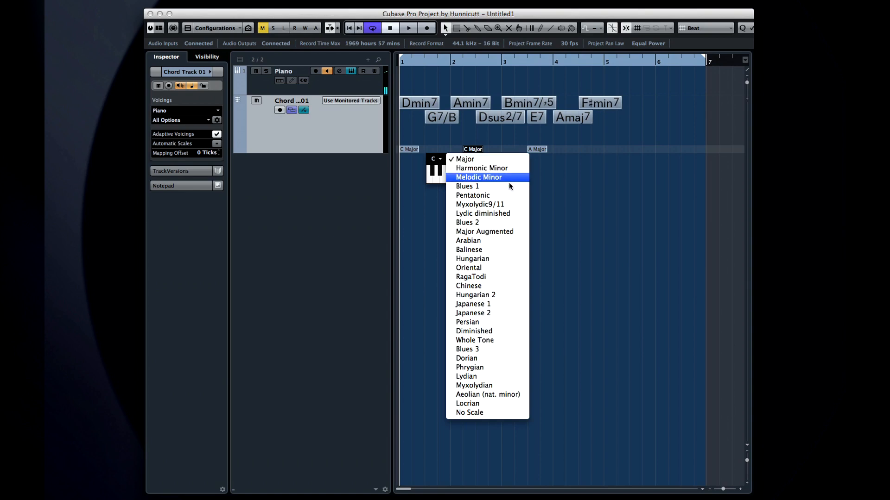
pyautogui.click(479, 205)
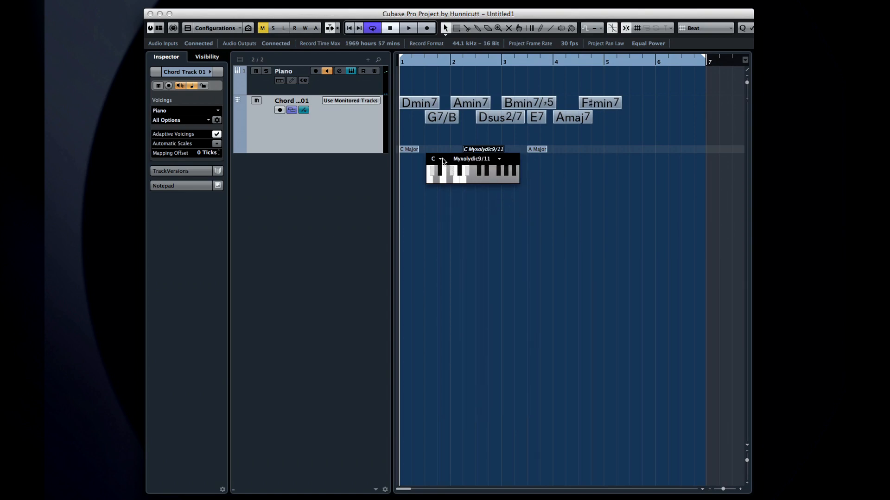
pyautogui.click(482, 149)
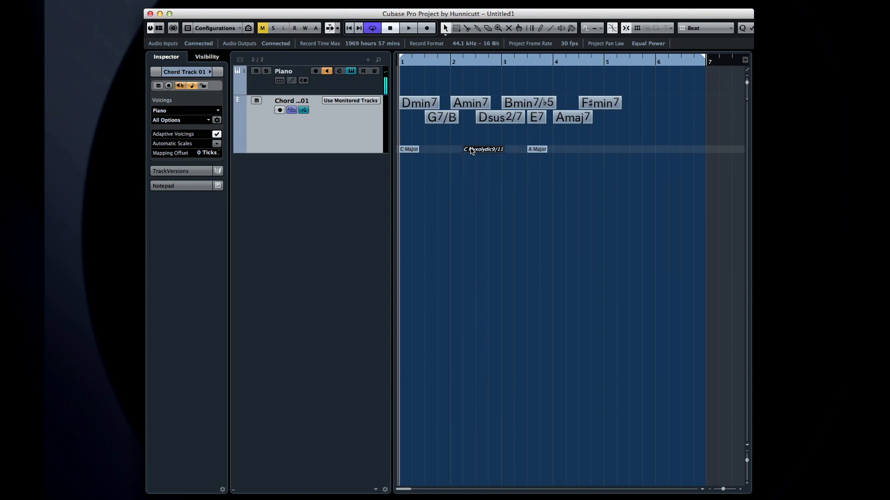
pyautogui.moveTo(483, 149); pyautogui.dragTo(498, 150)
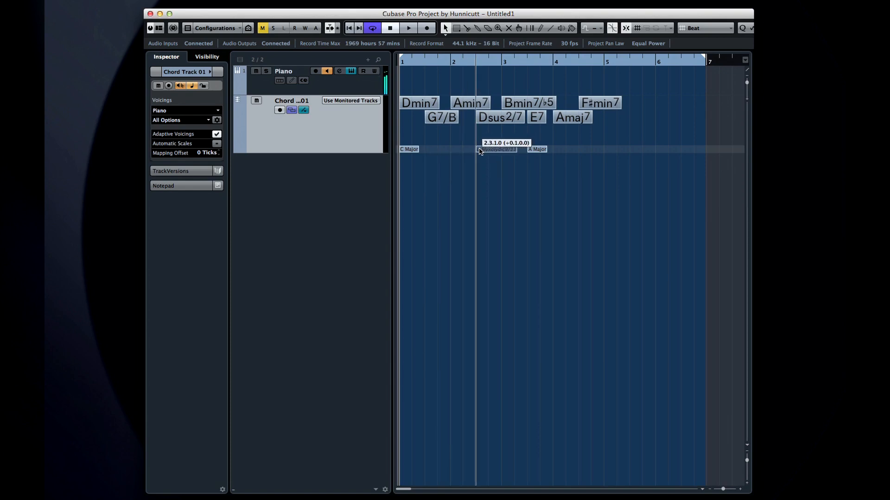
pyautogui.click(498, 149)
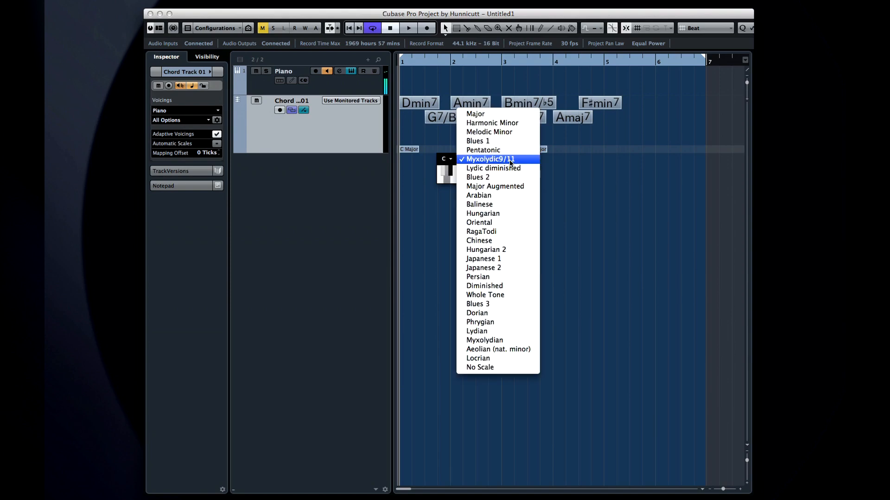
pyautogui.moveTo(483, 259)
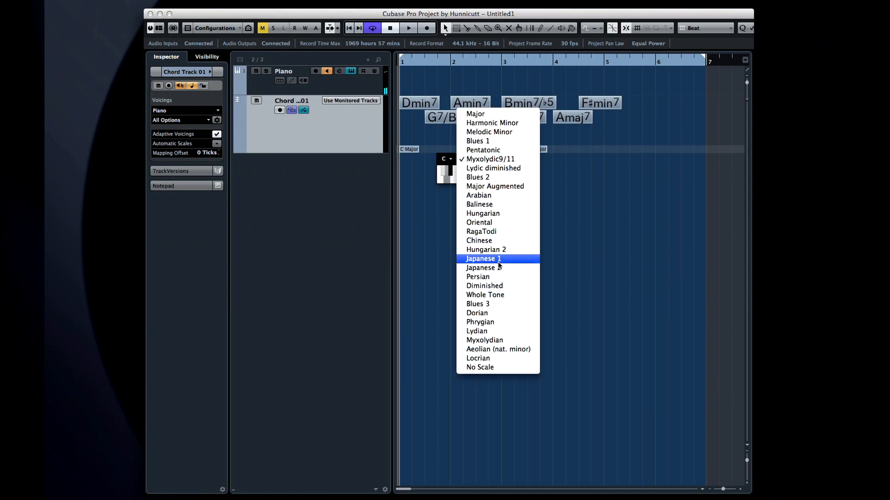
pyautogui.moveTo(500, 333)
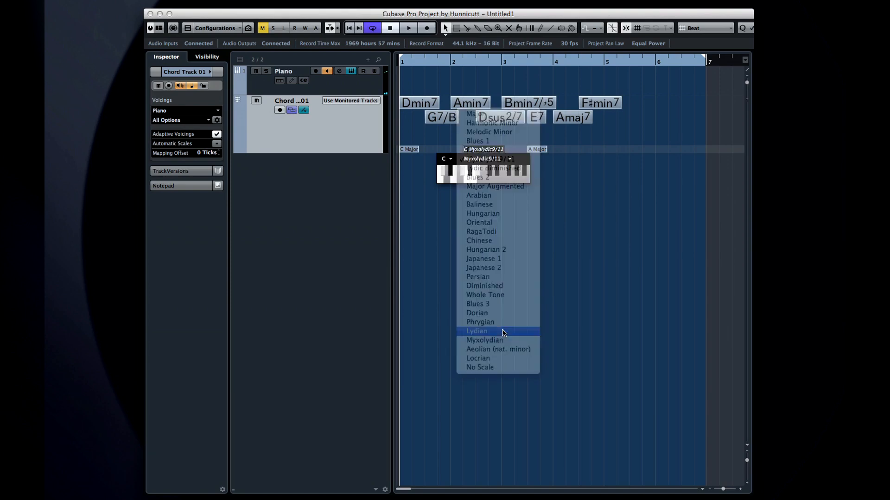
pyautogui.click(475, 331)
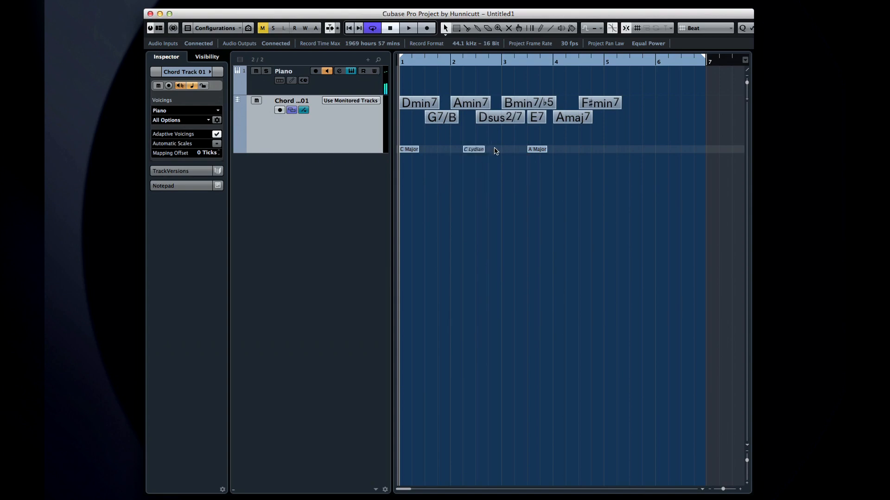
# Step: Play back the Piano track's sustained-note part under the C, G, D, A, D chords
pyautogui.click(408, 28)
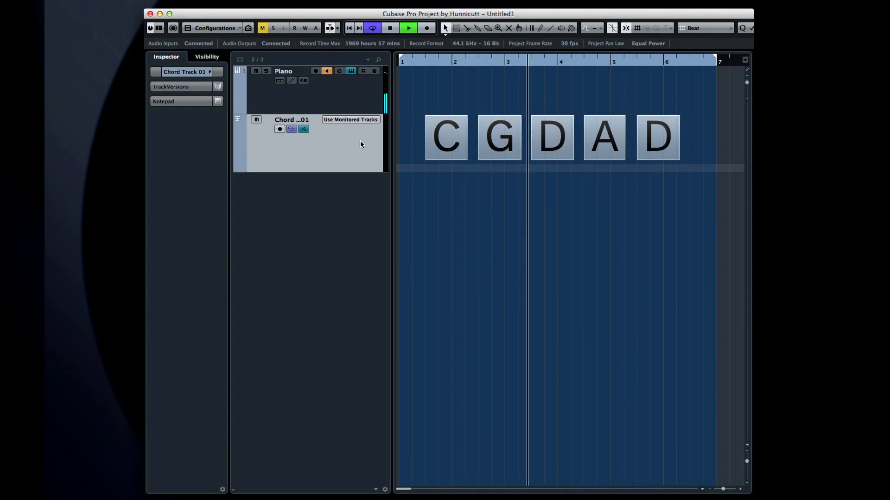
pyautogui.click(407, 28)
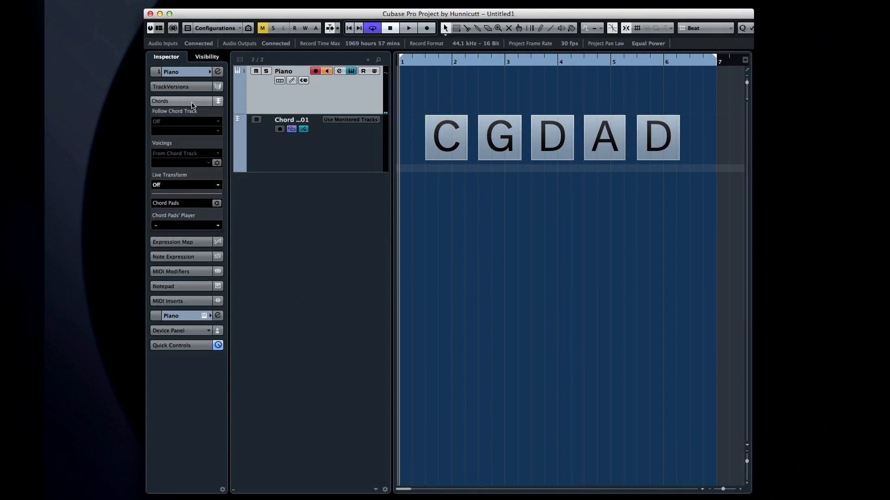
pyautogui.moveTo(349, 101)
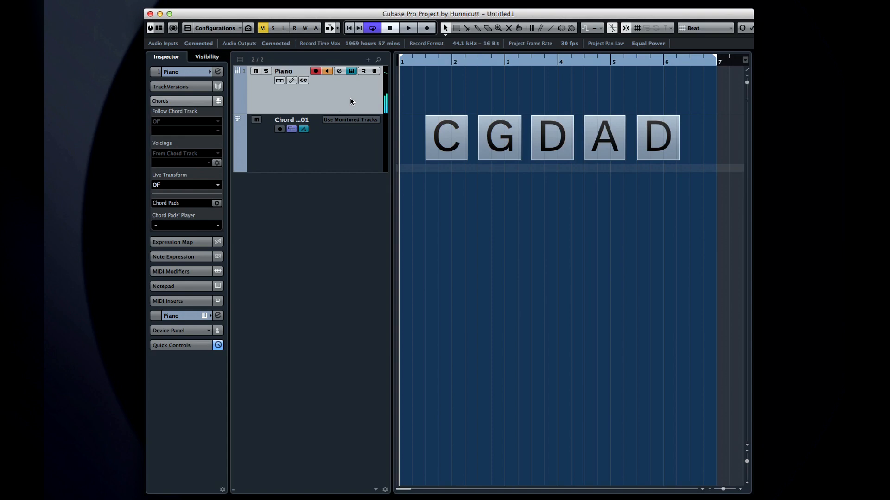
pyautogui.click(407, 27)
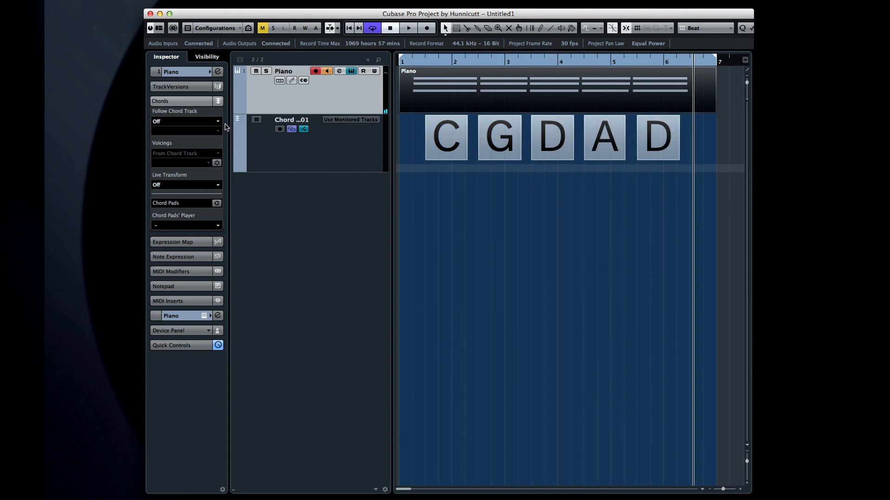
# Step: Set Piano's Follow Chord Track to Chords & Scales and confirm with Follow Directly
pyautogui.click(186, 121)
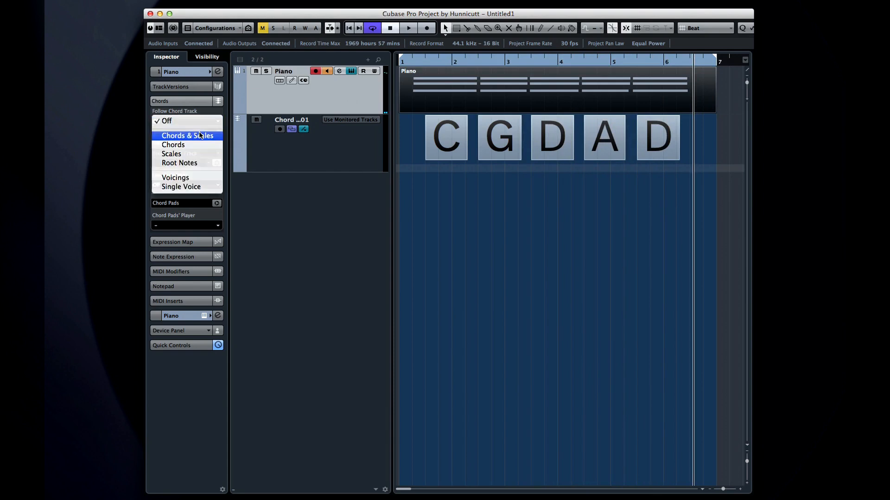
pyautogui.click(187, 136)
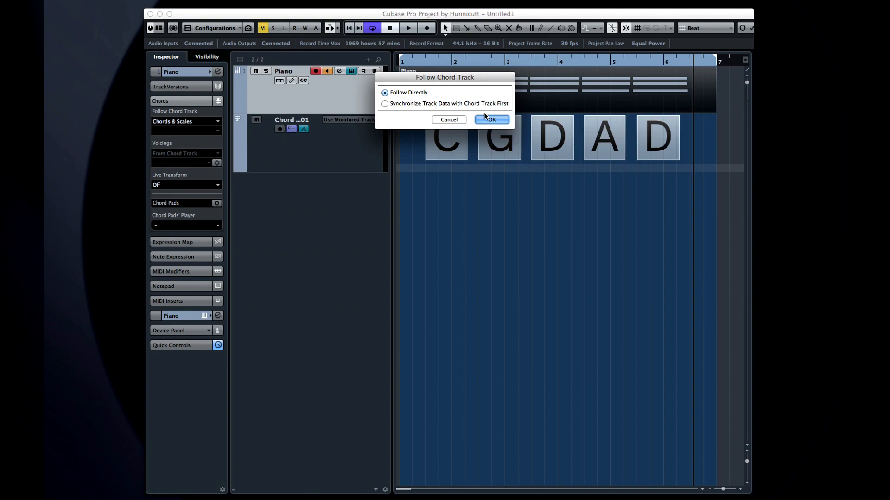
pyautogui.click(491, 120)
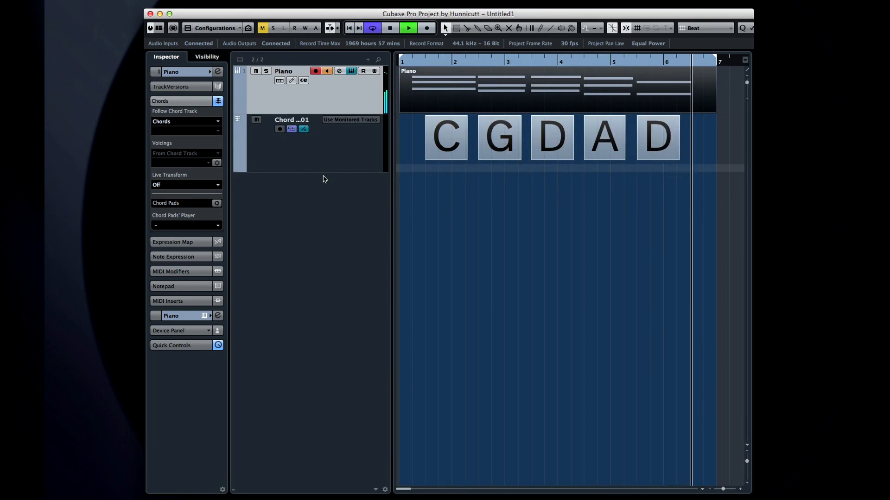
pyautogui.click(389, 28)
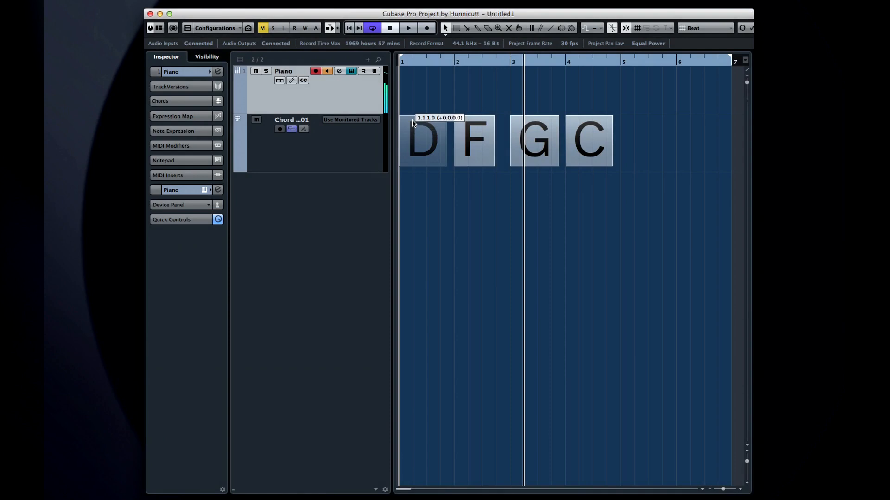
# Step: Duplicate the Piano track and name the copy Piano 2
pyautogui.click(473, 140)
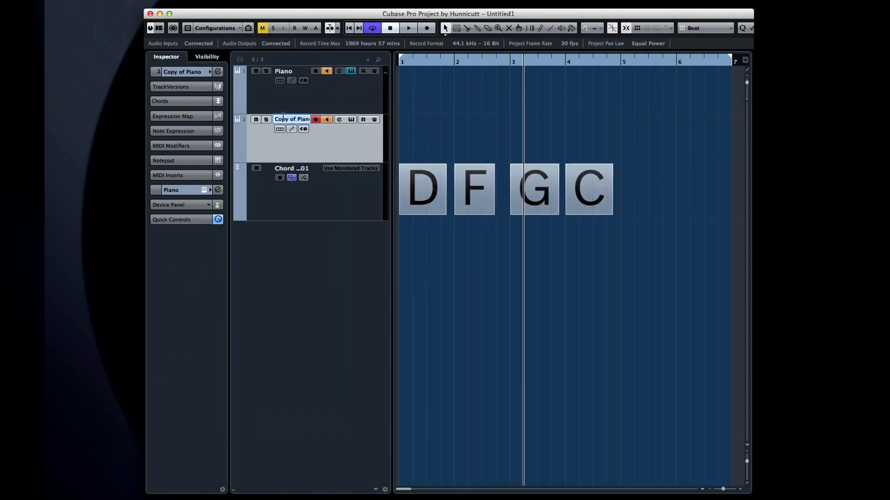
pyautogui.write('Piano 2')
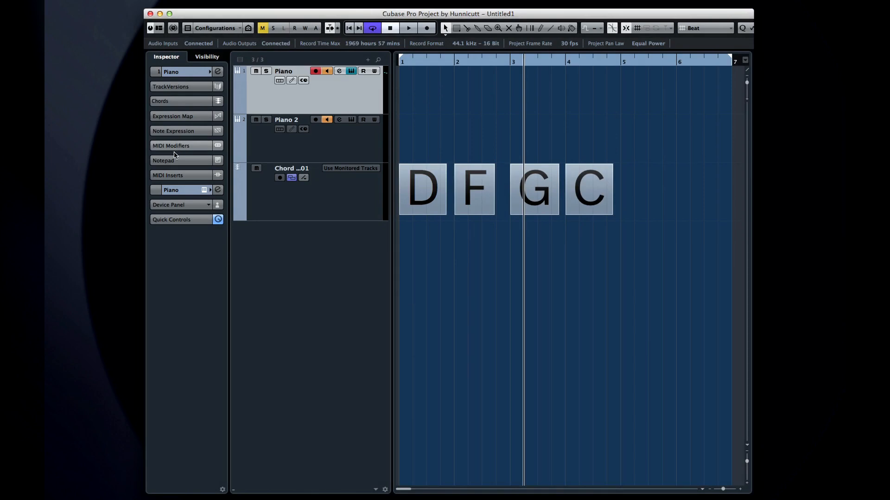
# Step: Add Chorder as a MIDI insert on Piano and move its window below the chord events
pyautogui.click(182, 190)
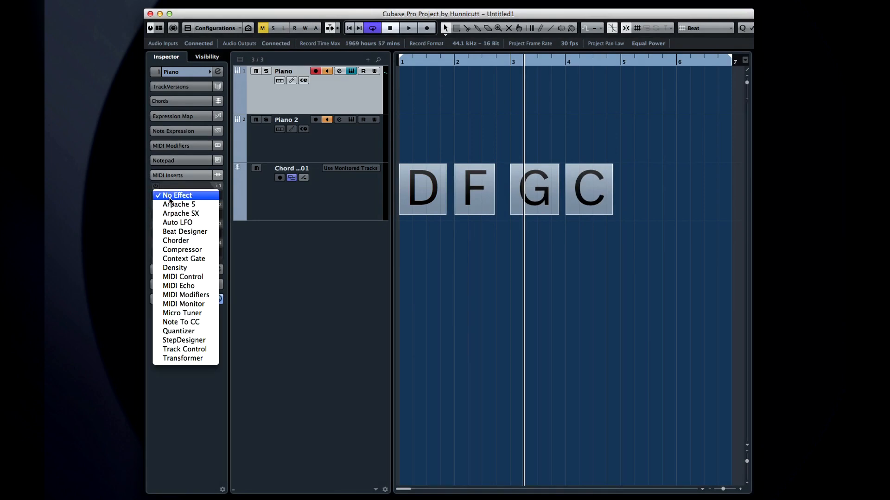
pyautogui.click(175, 240)
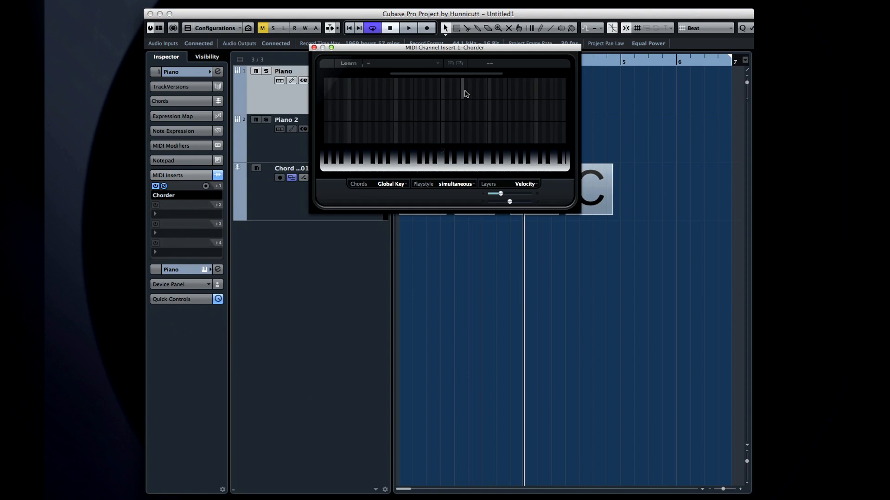
pyautogui.moveTo(445, 47); pyautogui.dragTo(521, 249)
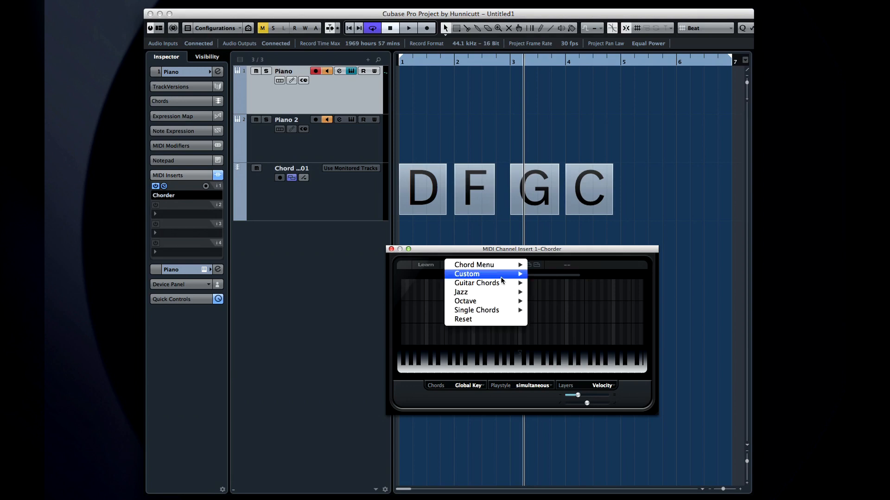
pyautogui.moveTo(463, 292)
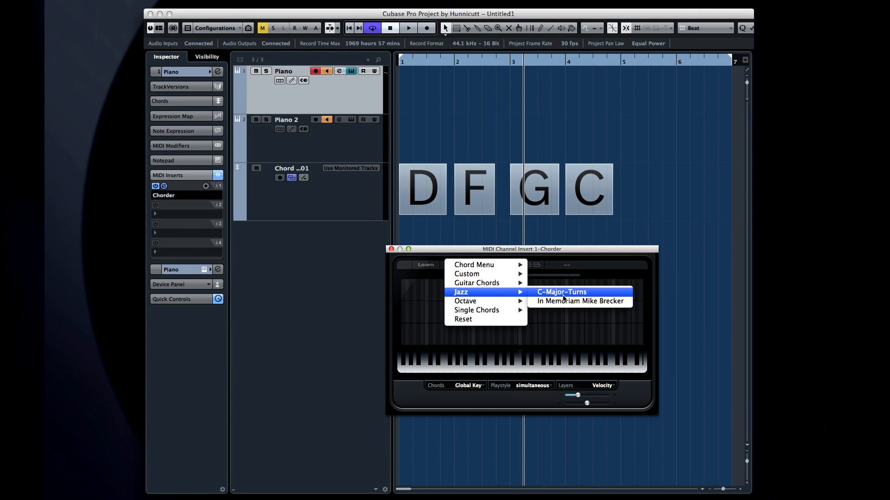
# Step: Load Chorder's Jazz C-Major-Turns preset and audition several of its chords
pyautogui.click(561, 292)
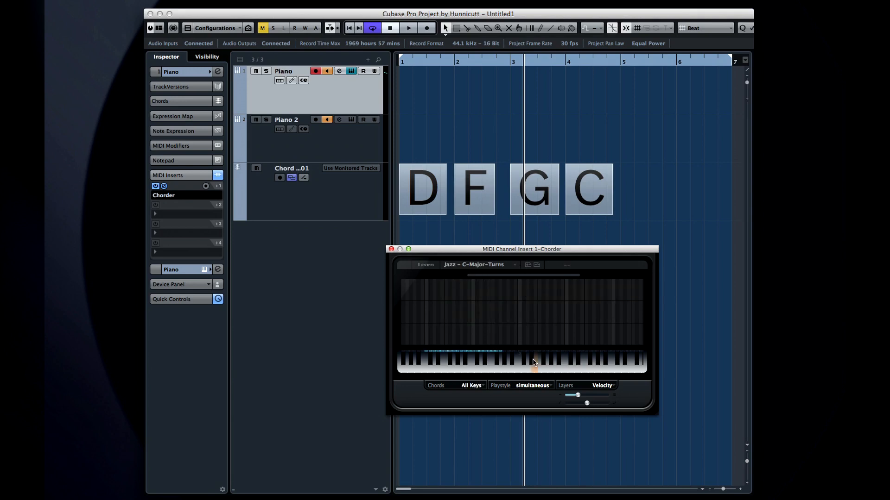
pyautogui.click(473, 363)
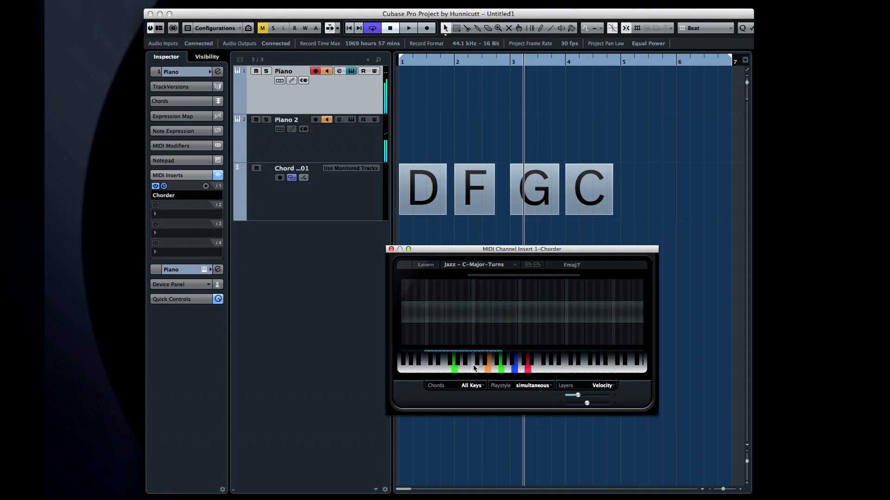
pyautogui.click(485, 366)
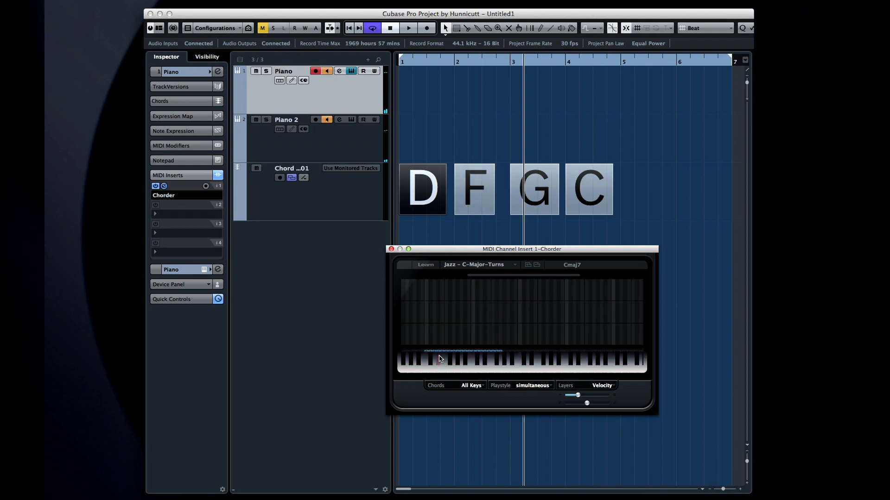
pyautogui.click(468, 363)
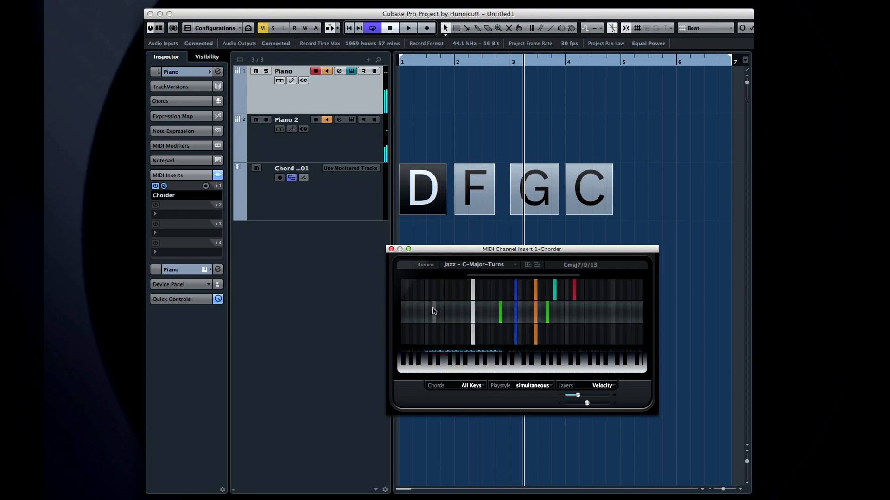
pyautogui.click(424, 265)
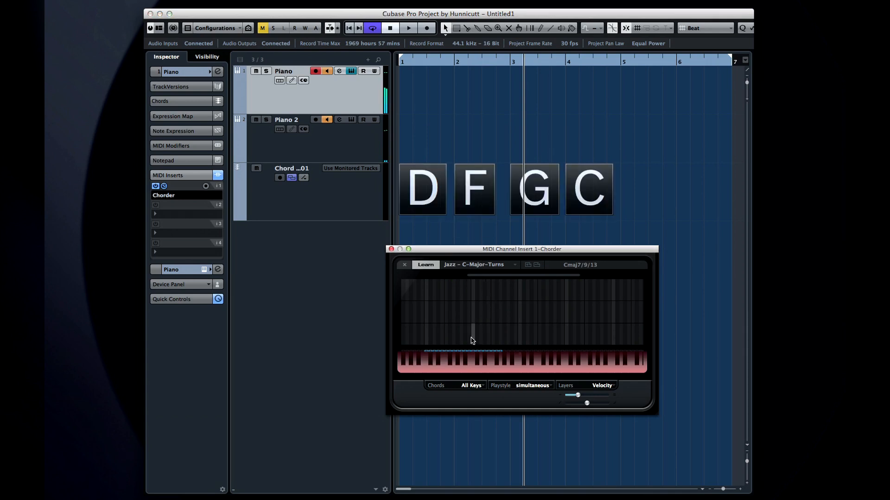
pyautogui.click(458, 360)
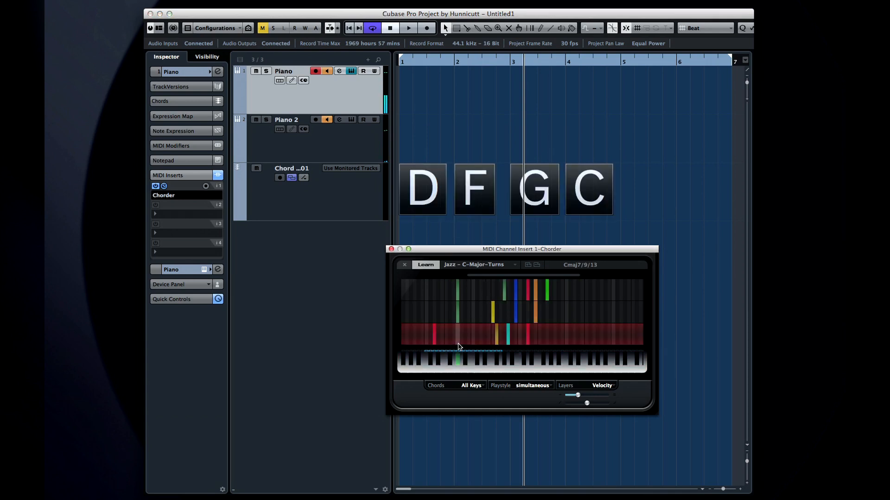
pyautogui.click(424, 265)
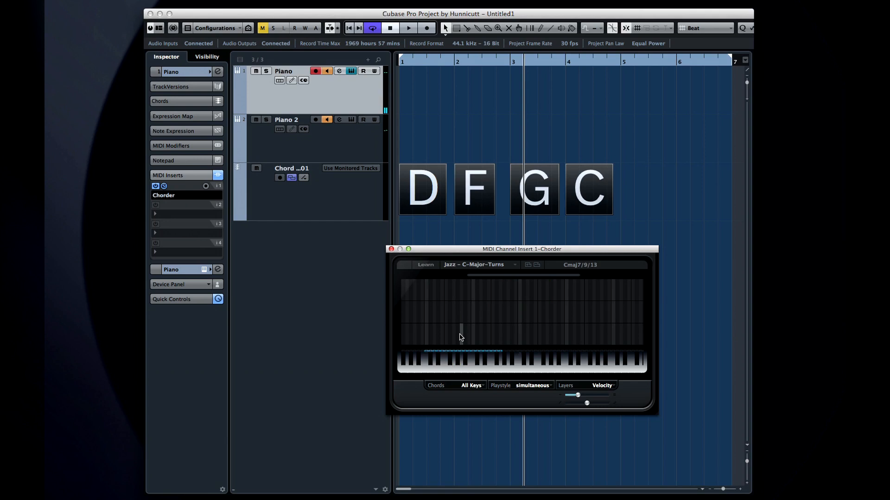
# Step: Close Chorder, open Piano 2's HALion Sonic SE, and assign chord-track chords to its pads
pyautogui.click(482, 363)
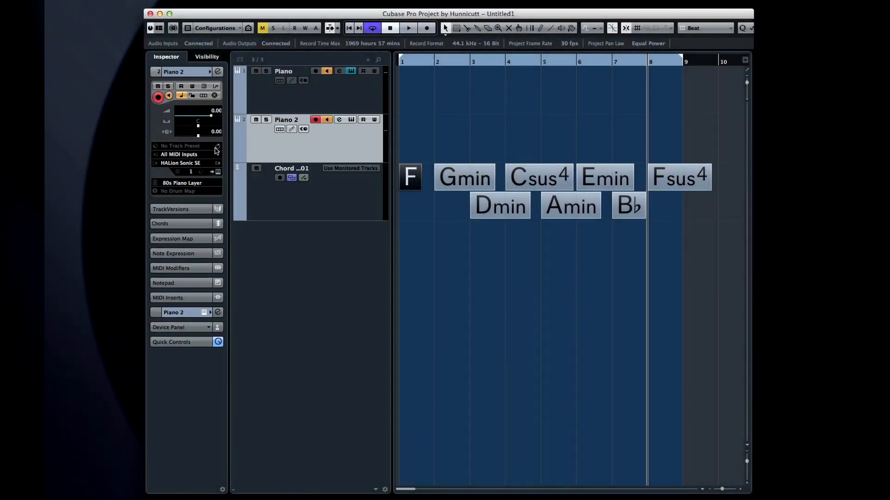
pyautogui.click(217, 172)
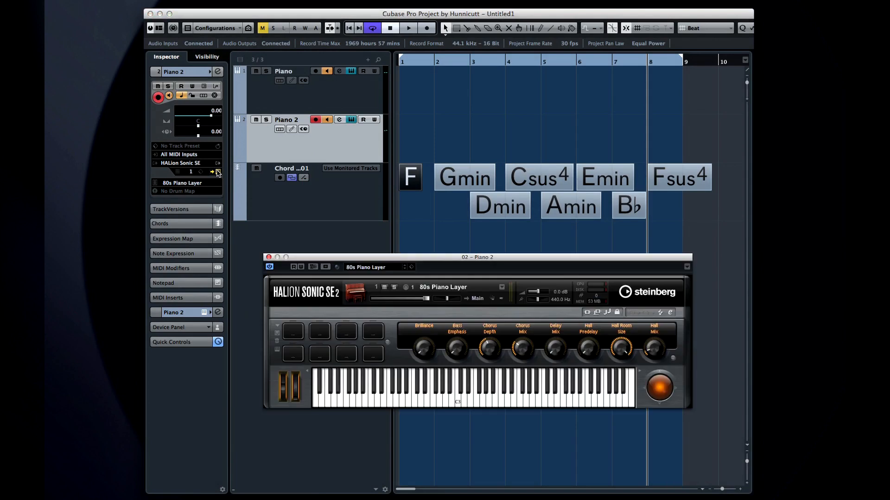
pyautogui.click(538, 177)
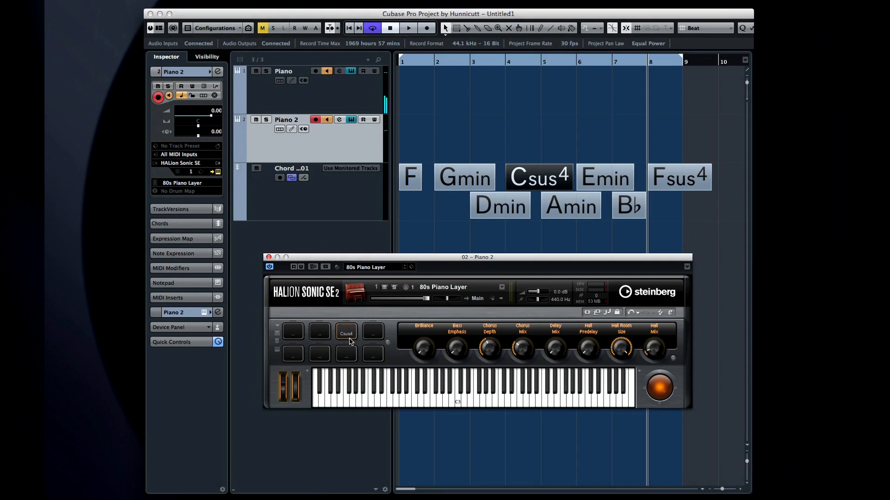
pyautogui.click(346, 333)
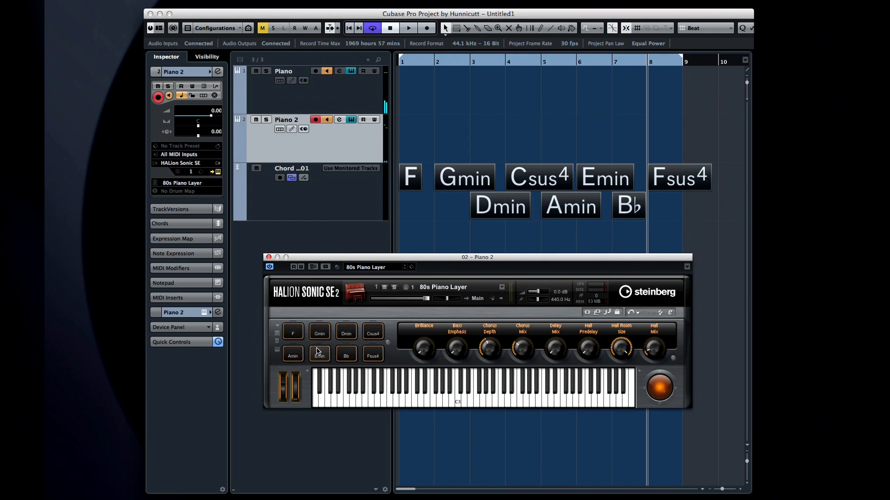
# Step: Play the Csus4, Amin, B♭, Fsus4 and F chord pads
pyautogui.click(318, 332)
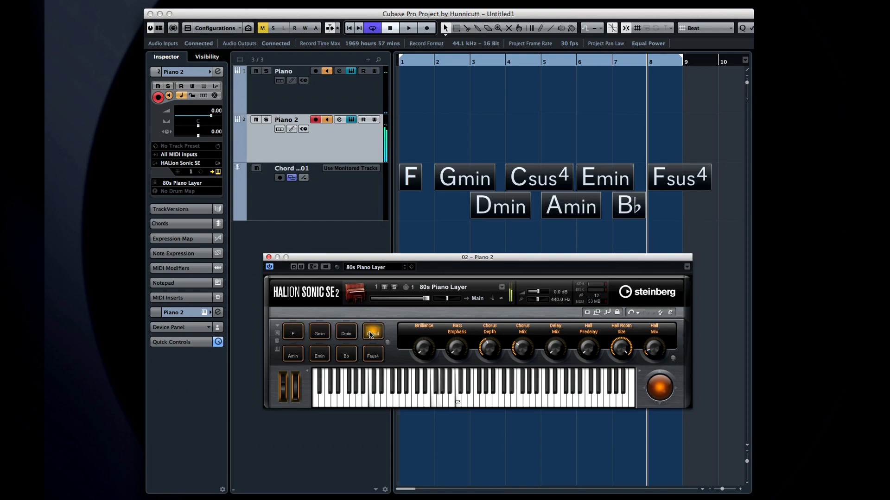
pyautogui.click(292, 354)
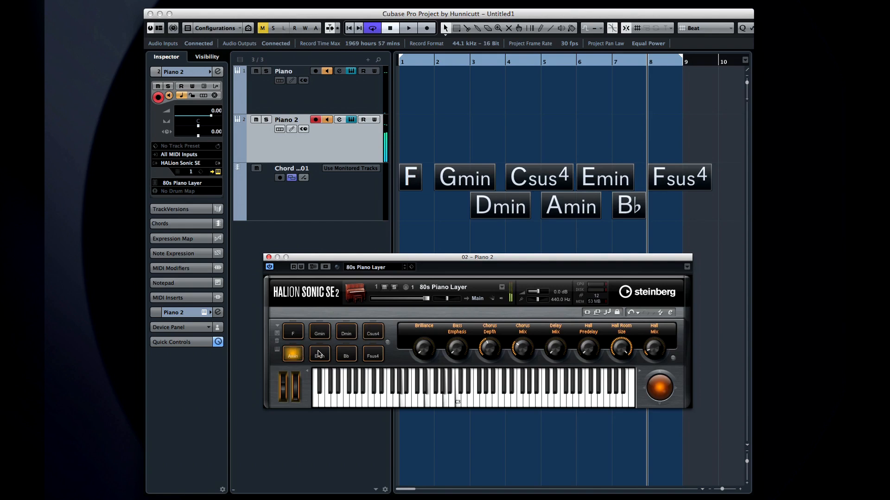
pyautogui.click(345, 354)
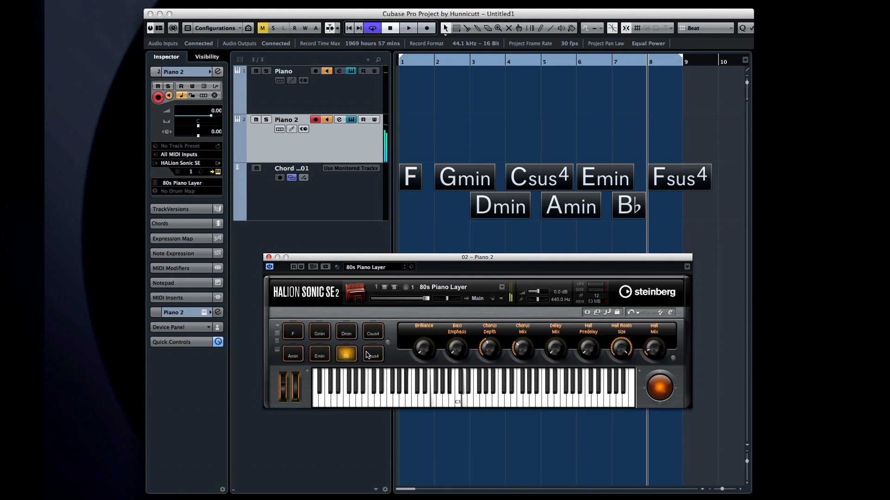
pyautogui.click(372, 354)
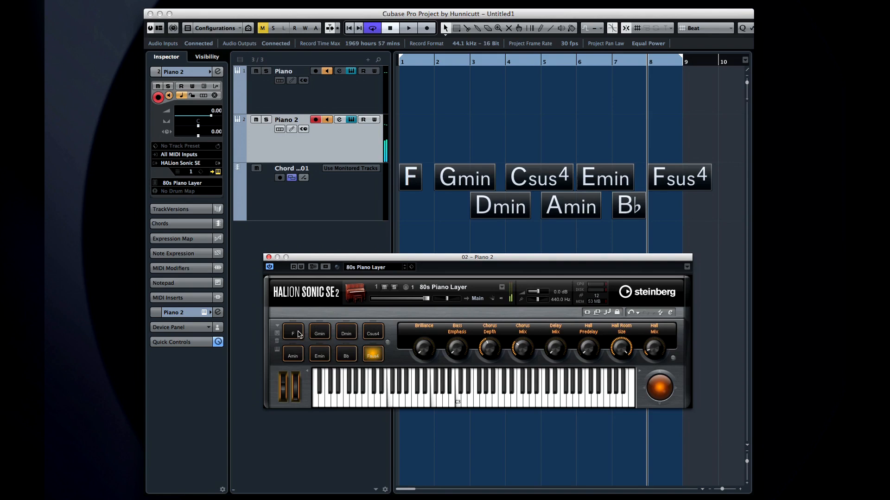
pyautogui.click(293, 332)
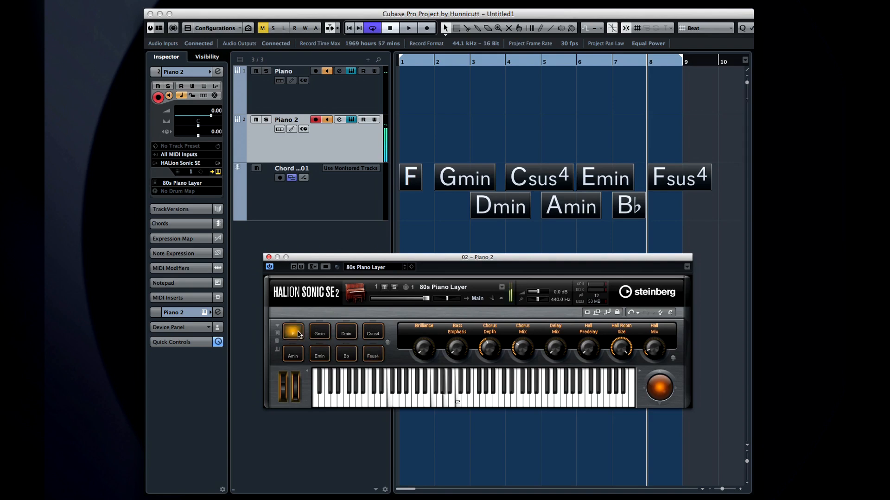